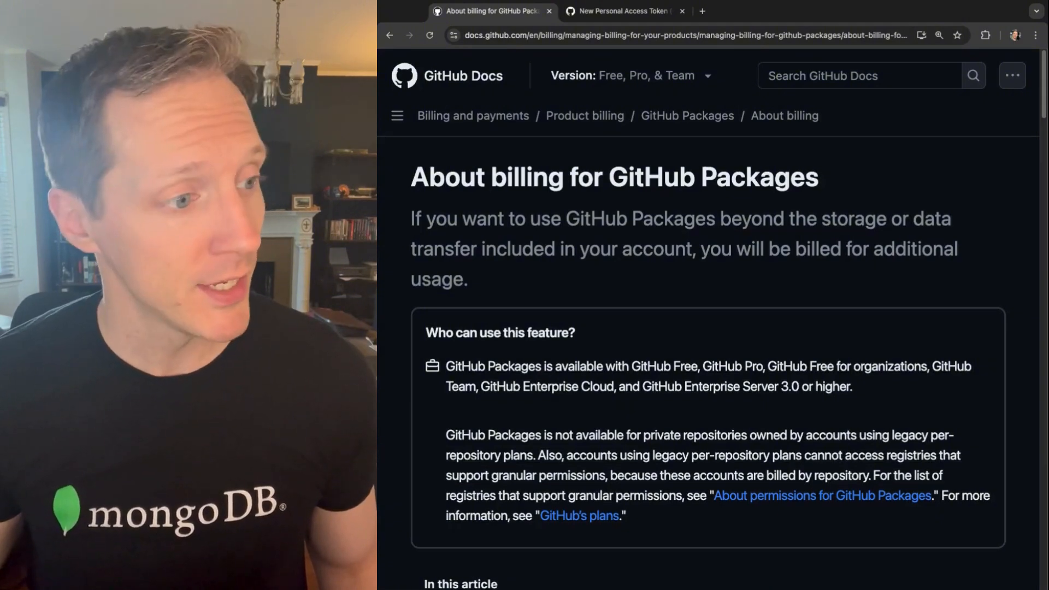
On the new classic personal access token page, enter the note 'ghcr-token'.
scroll("down", 3)
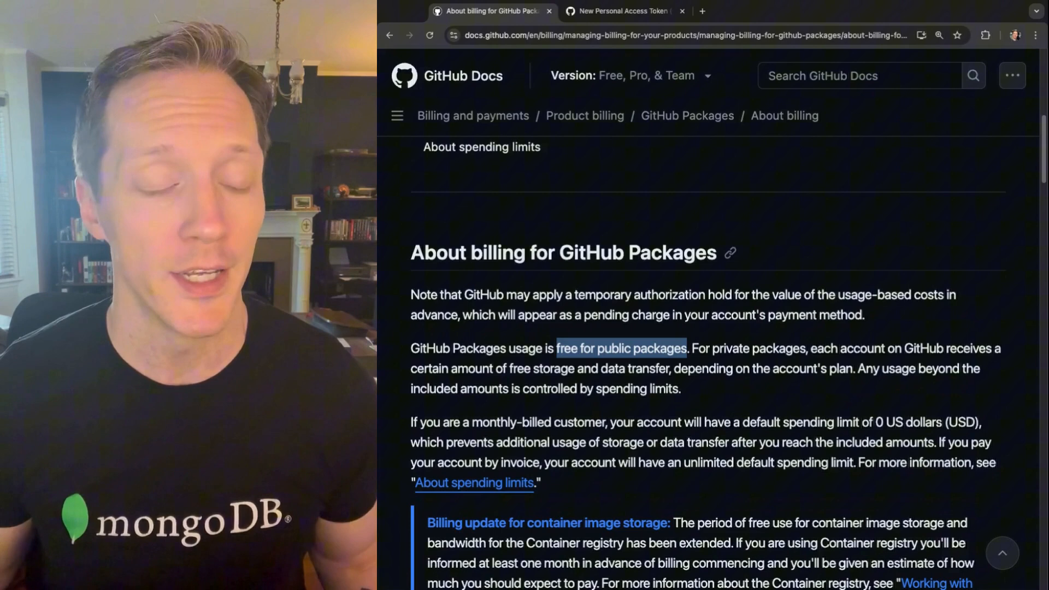
scroll("down", 3)
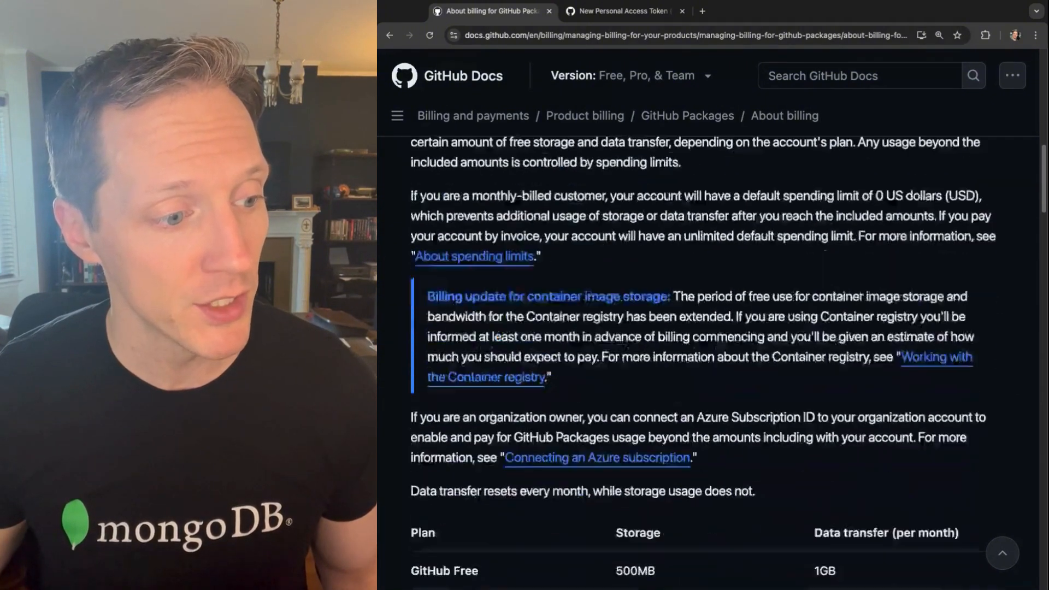
scroll("down", 3)
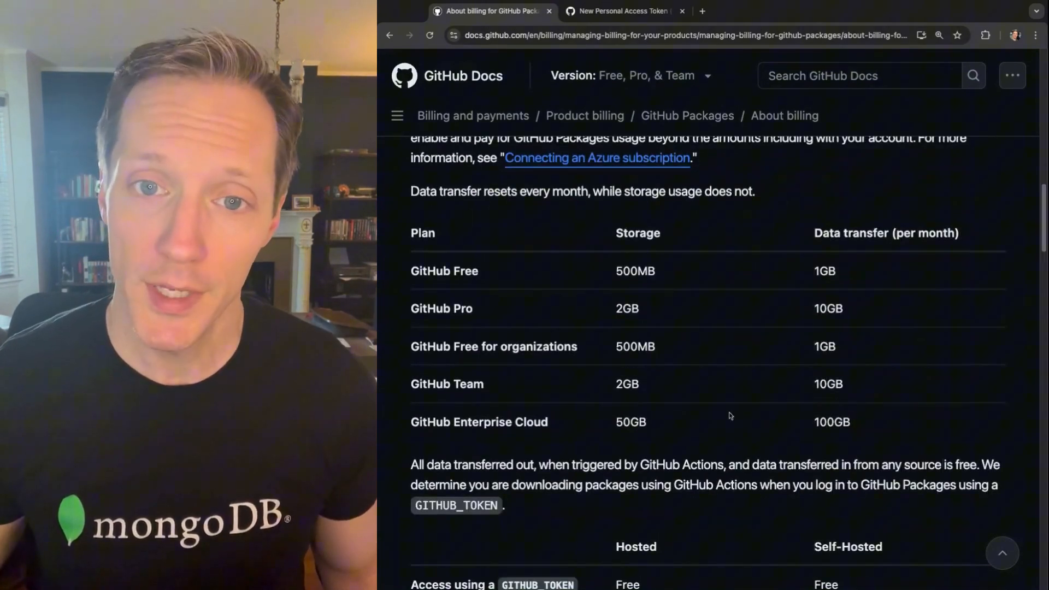
mouse_move(755, 413)
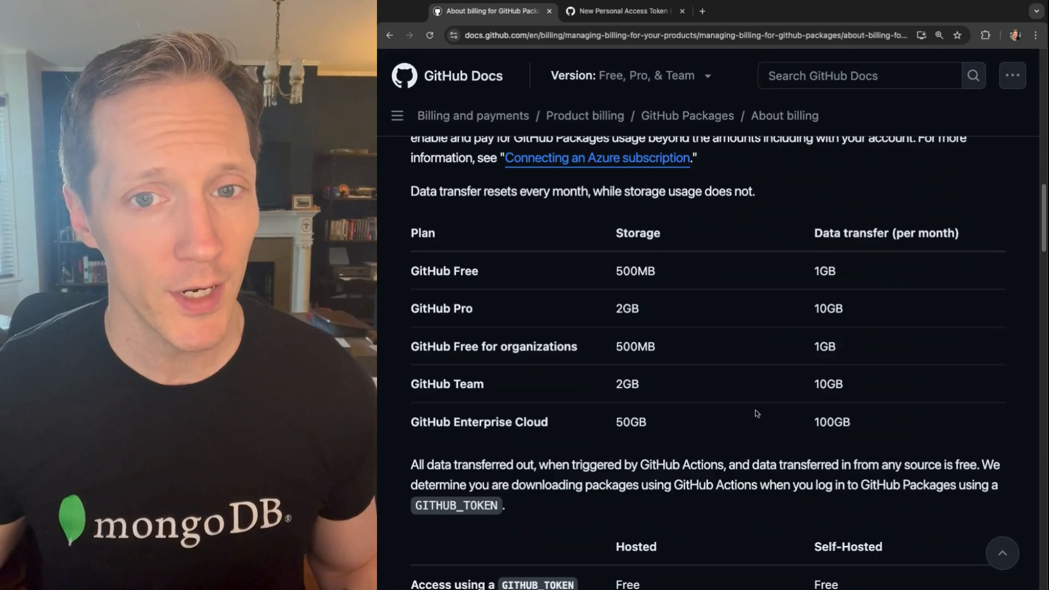
scroll("up", 3)
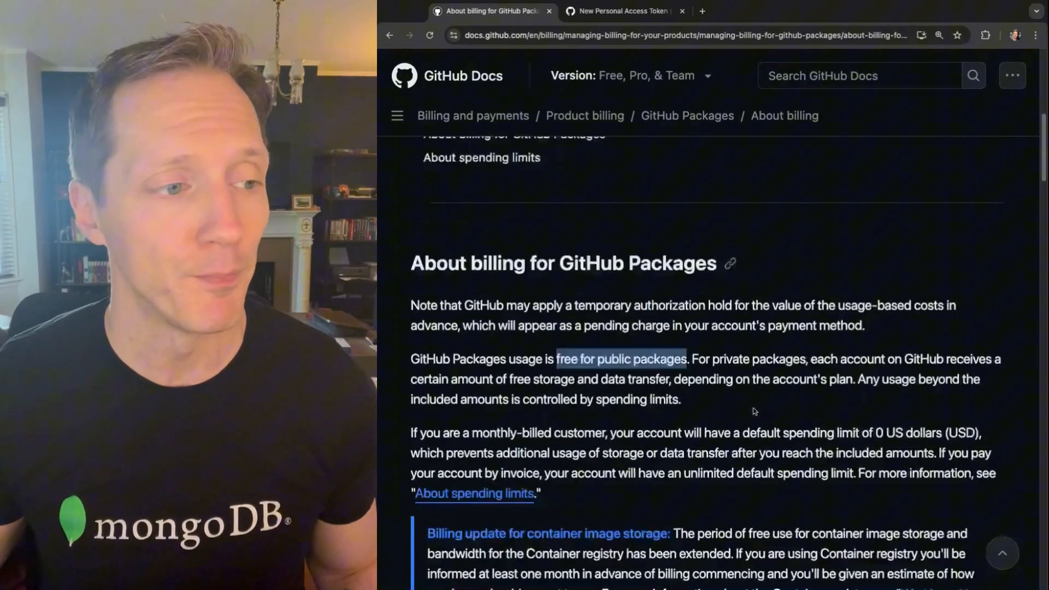
scroll("up", 3)
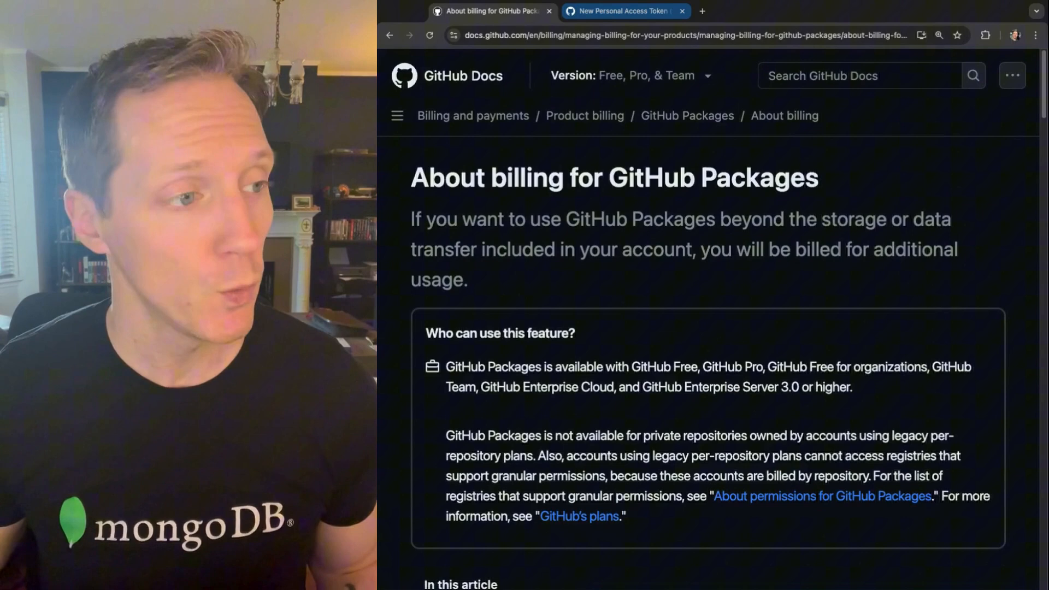
left_click(623, 11)
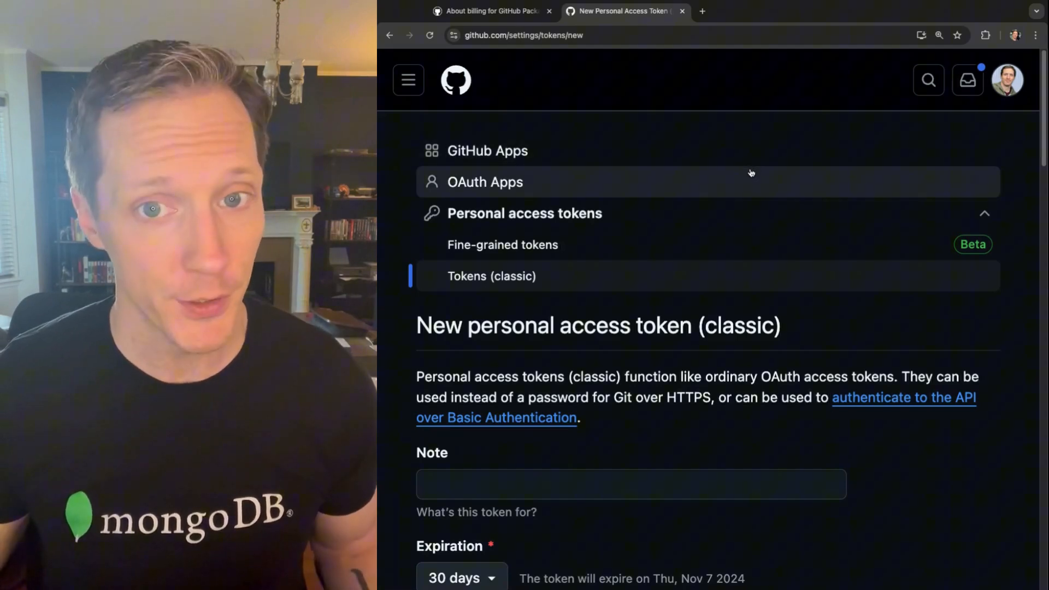
scroll("down", 3)
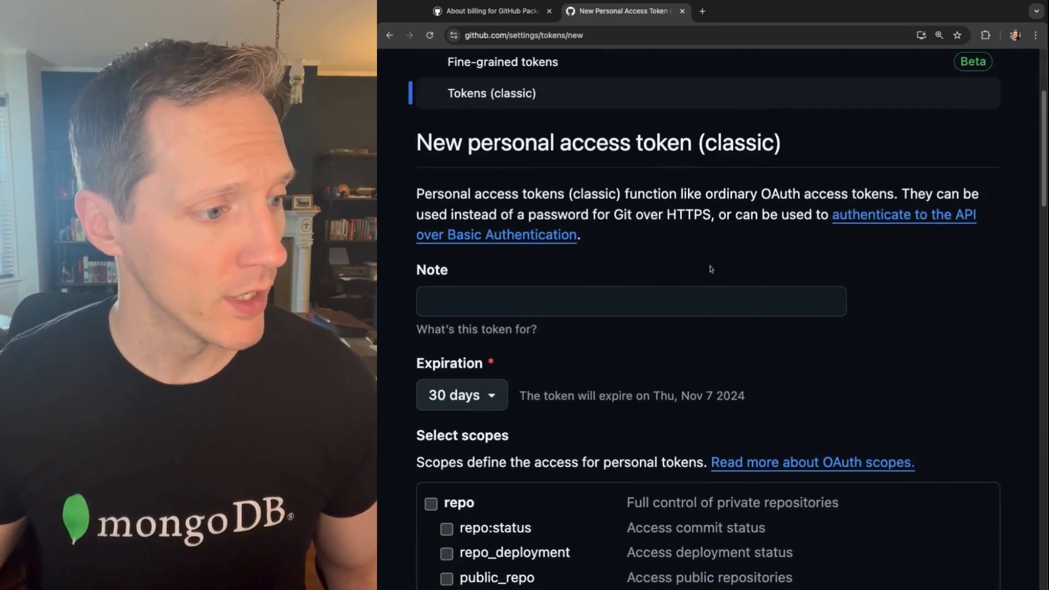
type("gh")
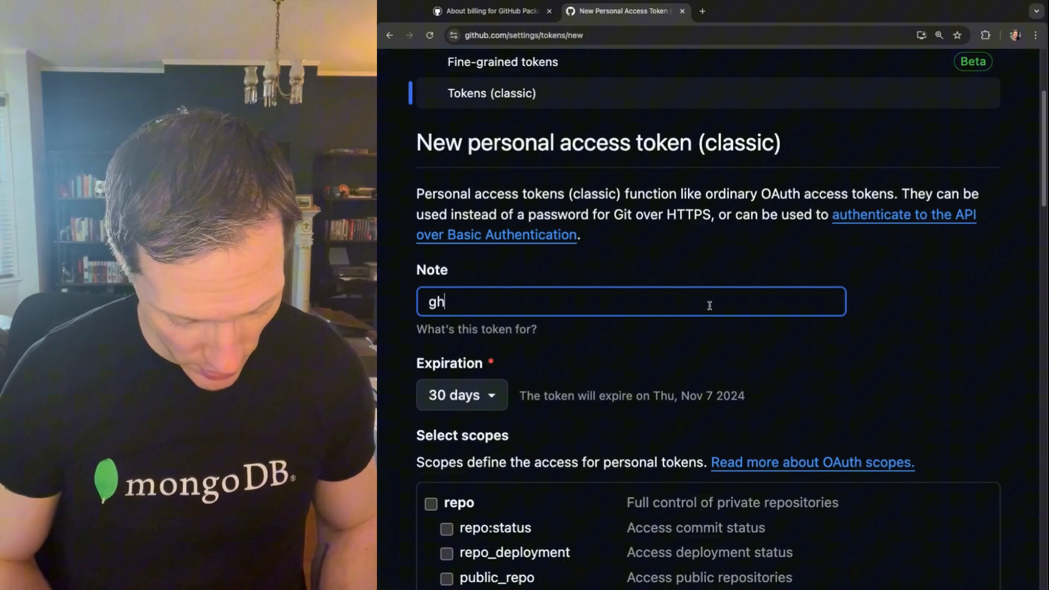
type("cr-token")
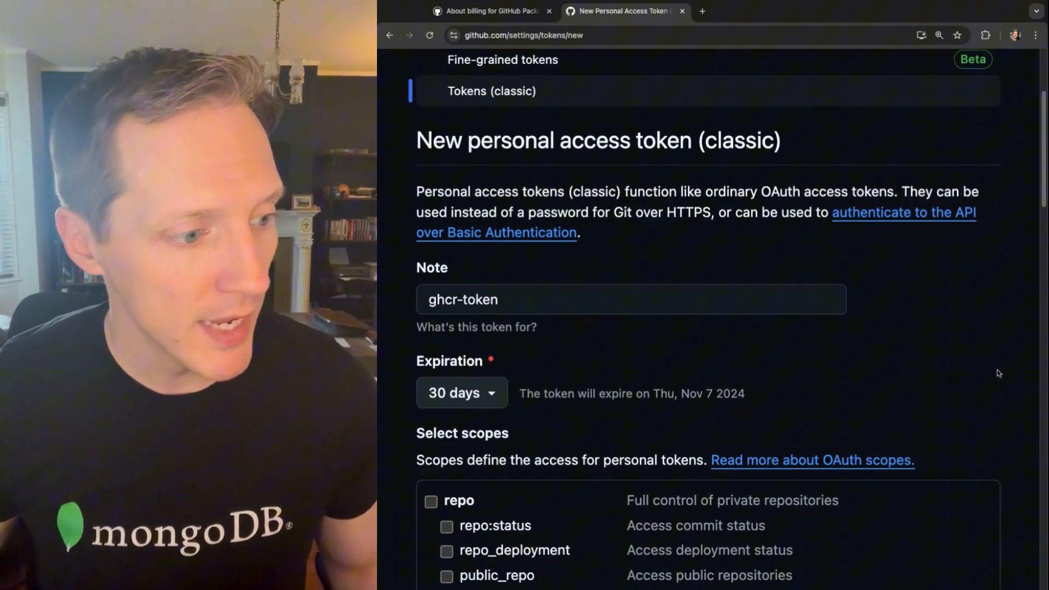
Generate the token with write:packages and read:packages scopes and copy its value.
scroll("down", 3)
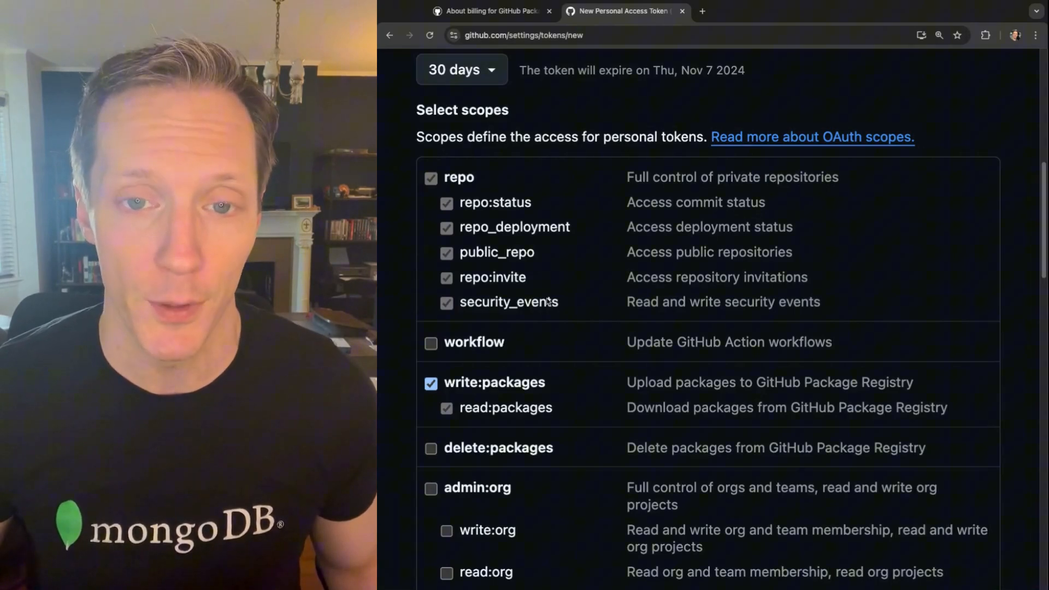
scroll("down", 3)
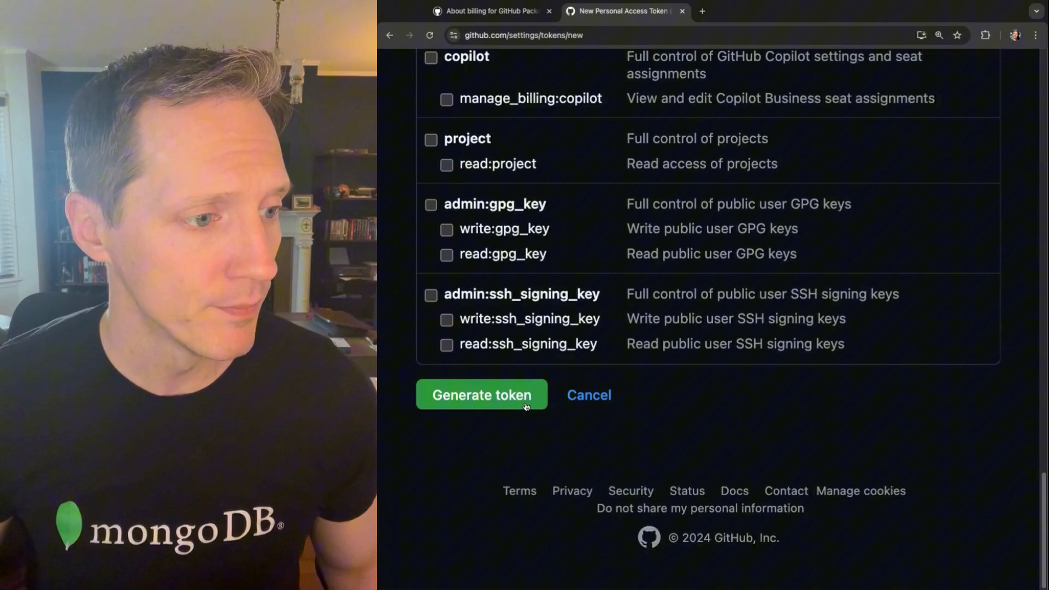
left_click(481, 395)
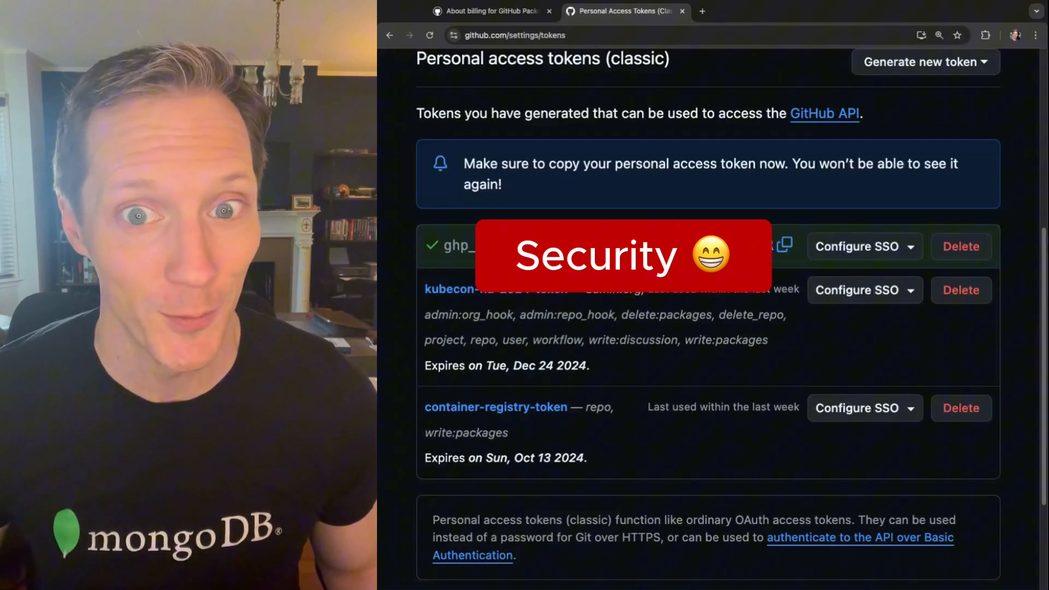
left_click(785, 246)
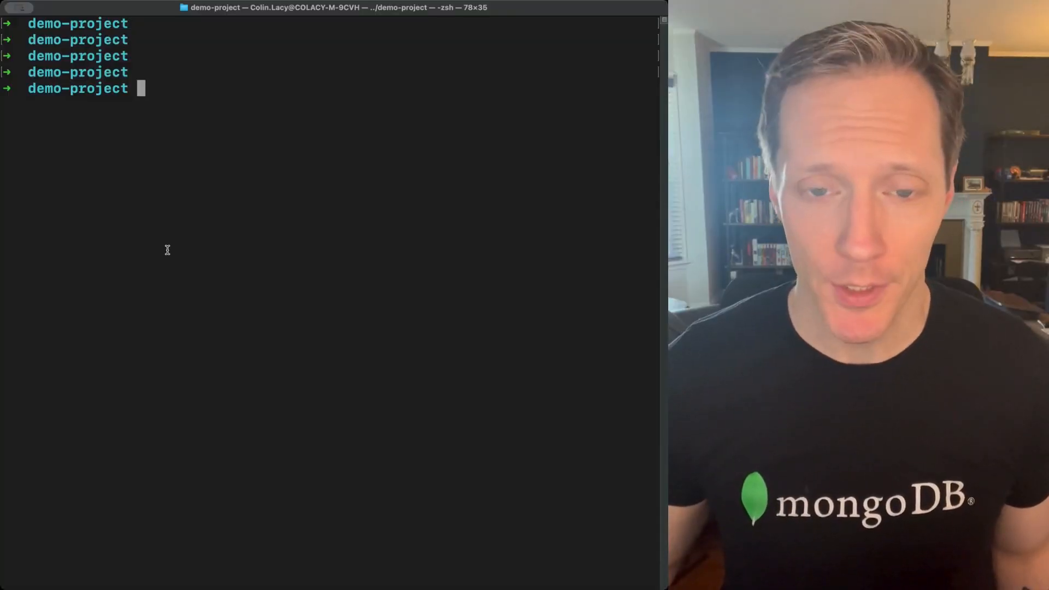
Log Docker in to ghcr.io as colinjlacy by piping echo $GHCR_TOKEN to --password-stdin.
type("echo GHCR_TOKEN")
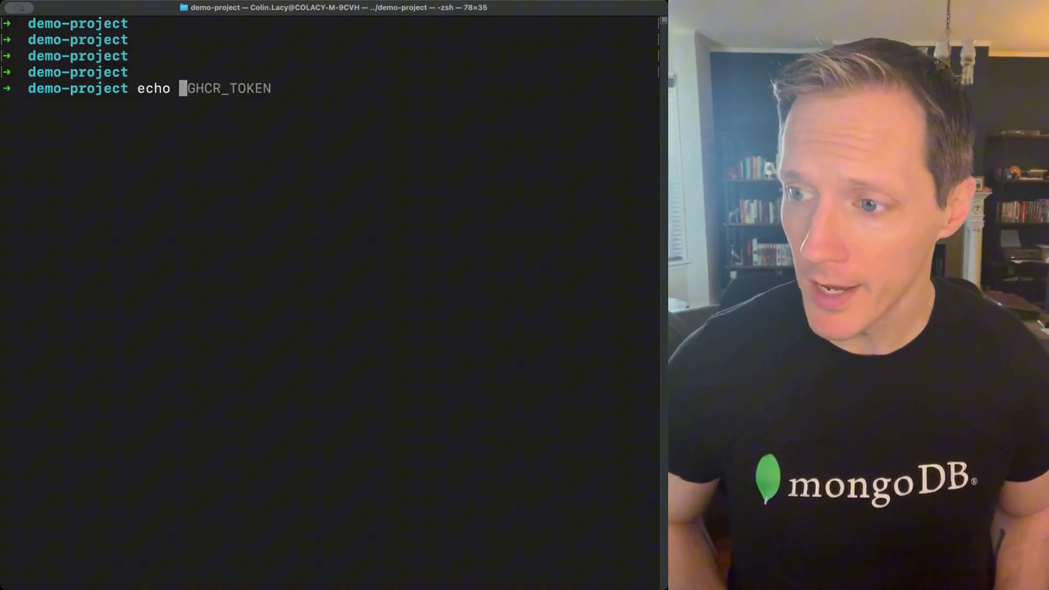
type("$")
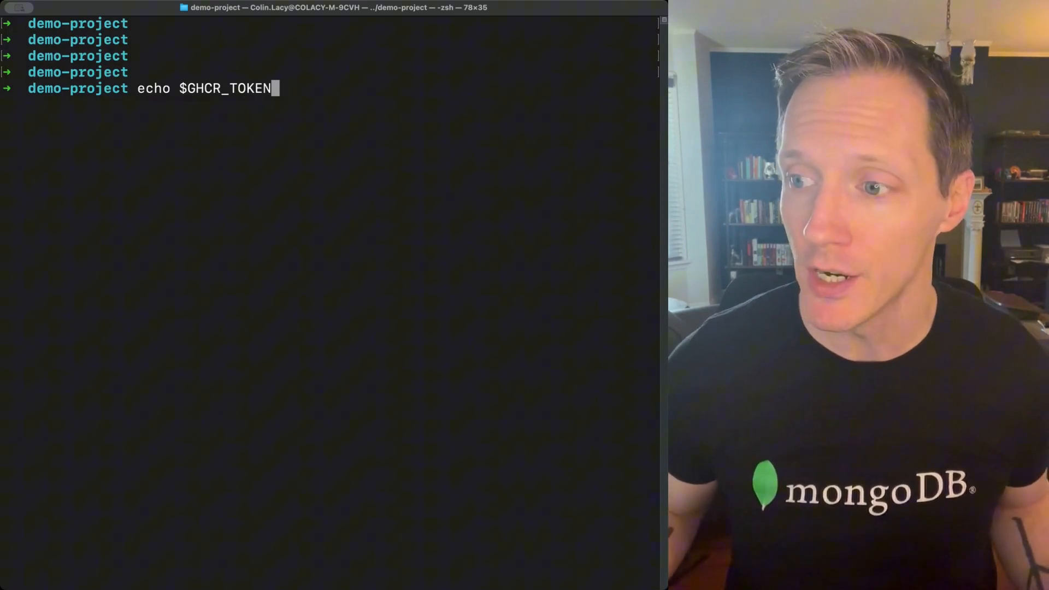
key("Return")
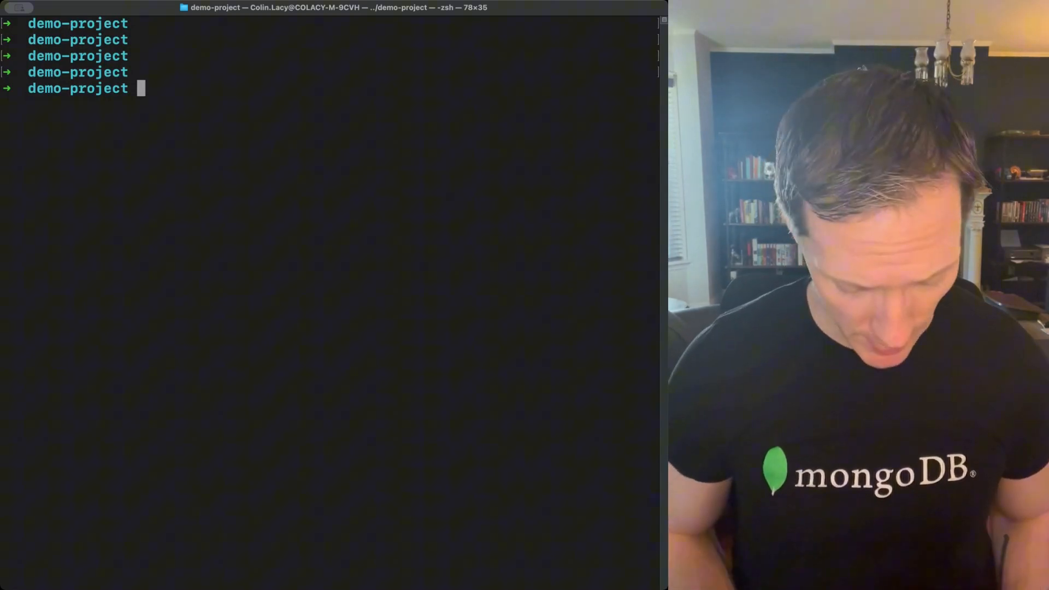
type("echo $GHCR_TOKEN | docker login ghcr.io -u colinjlacy --password-stdin")
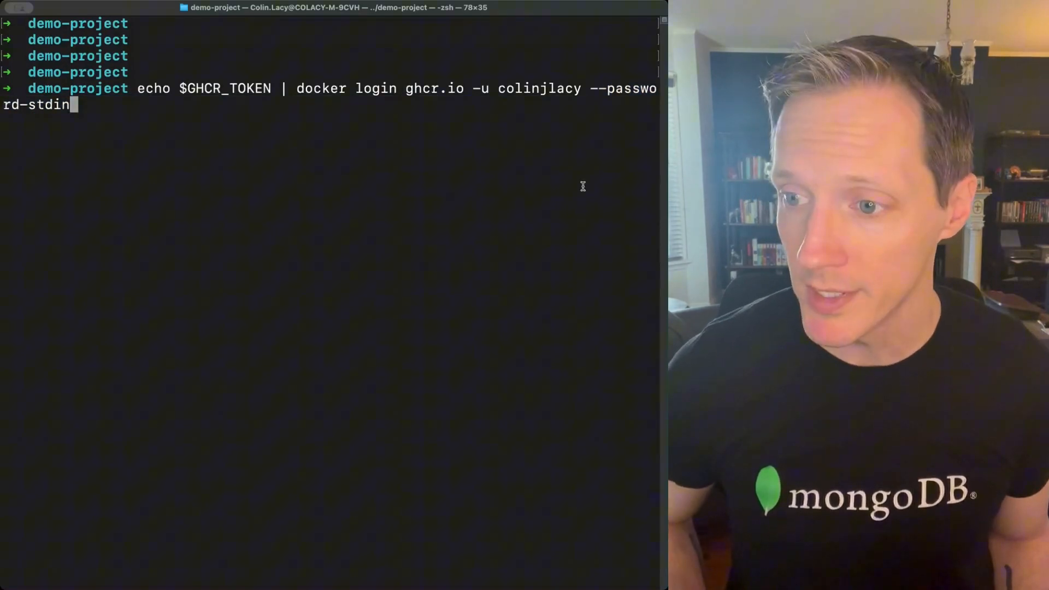
key("Return")
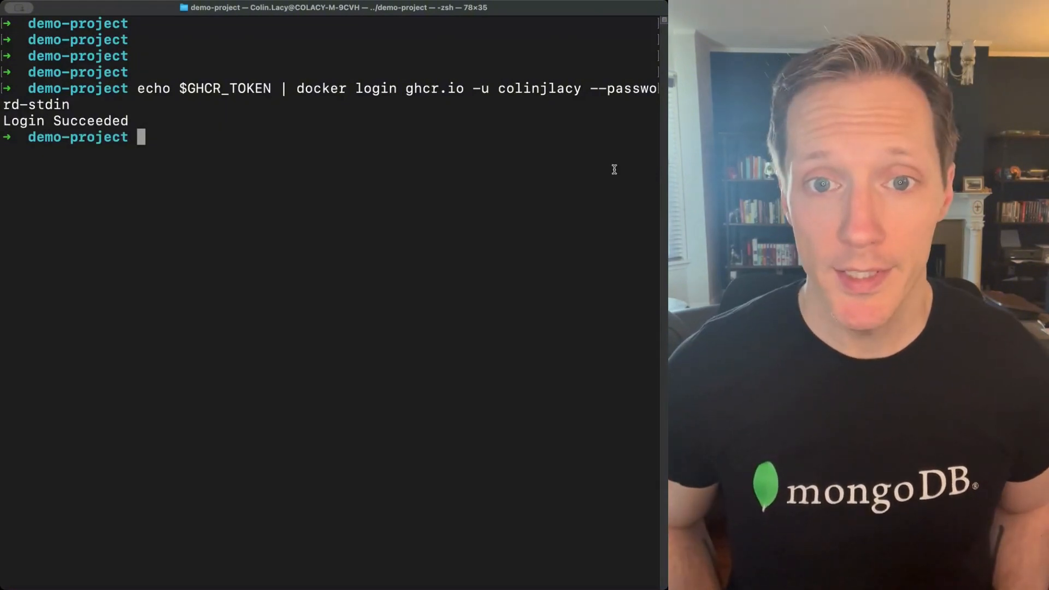
List the project files with ls and print the Dockerfile with cat, then begin a docker build command.
type("ls")
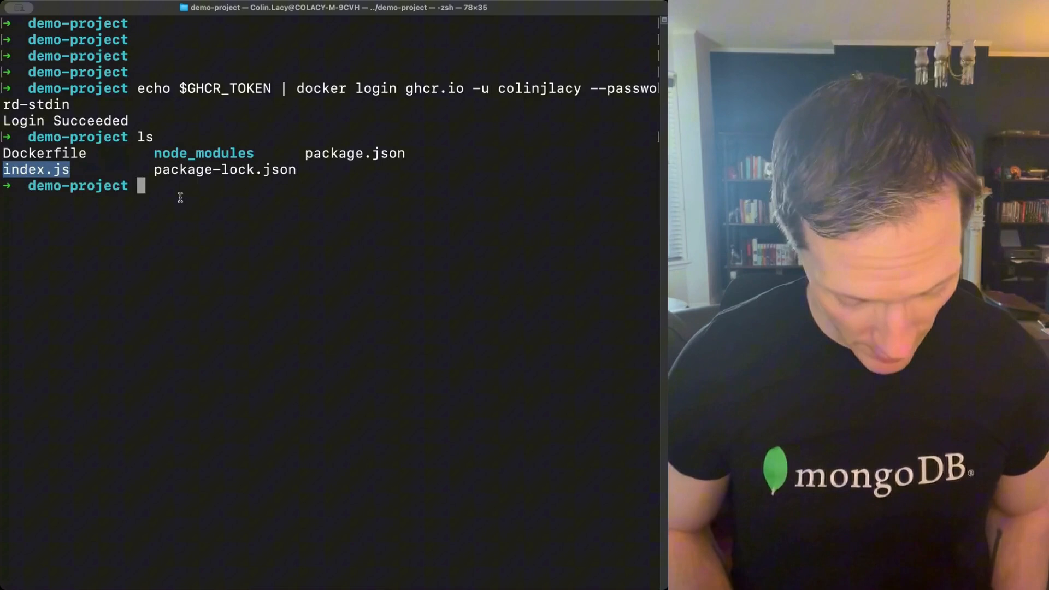
type("cat Dockerfile")
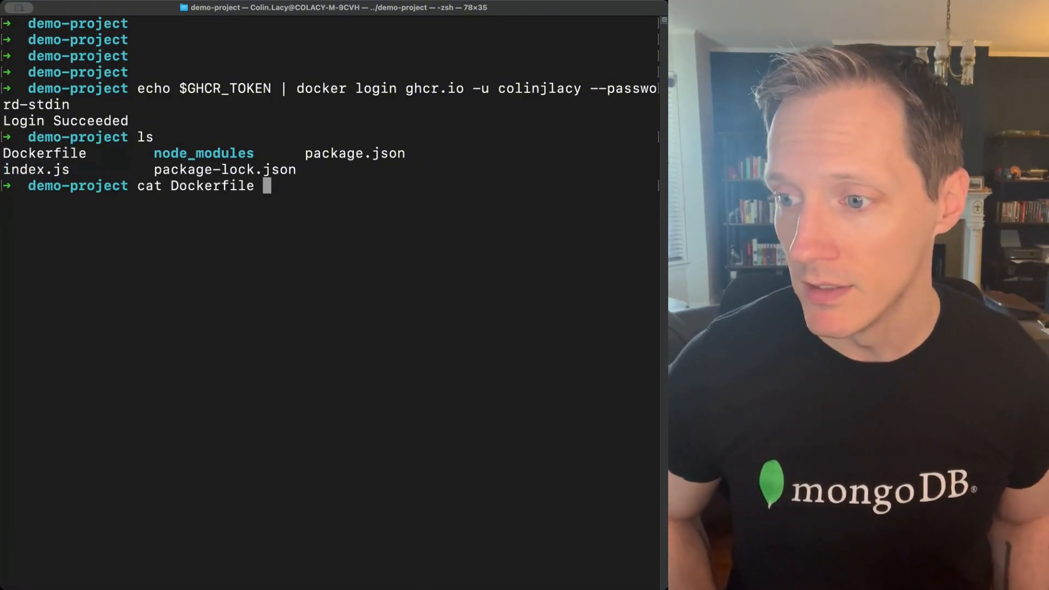
key("Return")
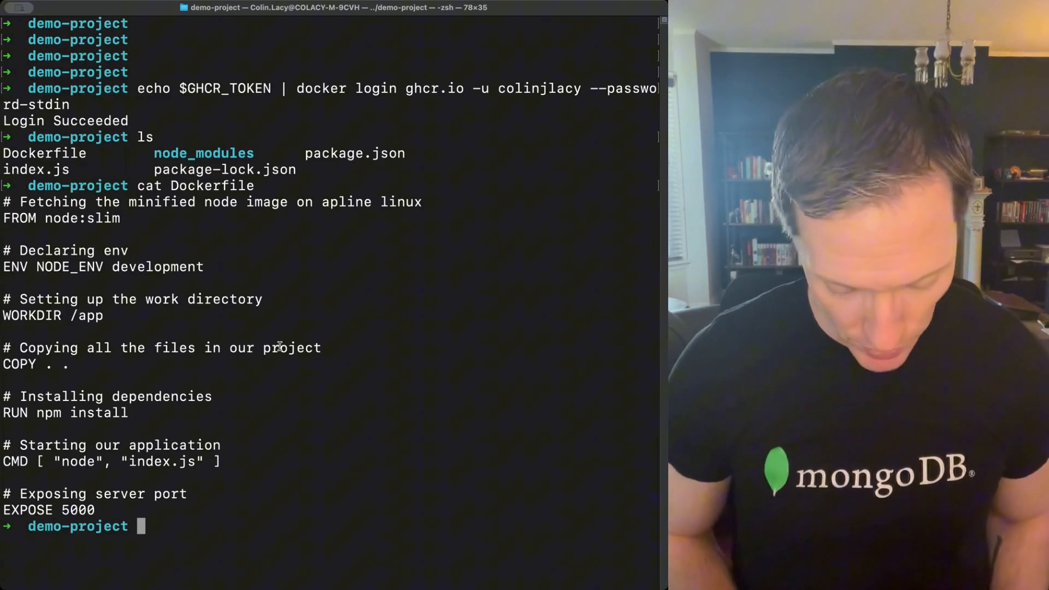
type("docker build -t ghcr.io/colinjlacy/eda-consumer:latest -f ./Dockerfile_consumer .")
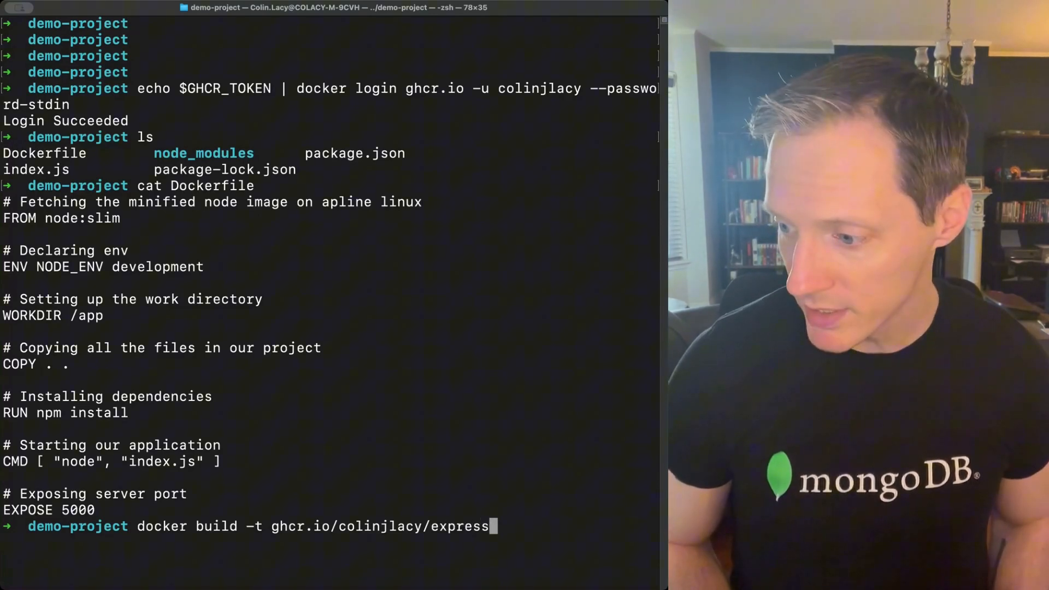
Run docker build -t ghcr.io/colinjlacy/express-demo:latest . to build the image.
type("-demo:")
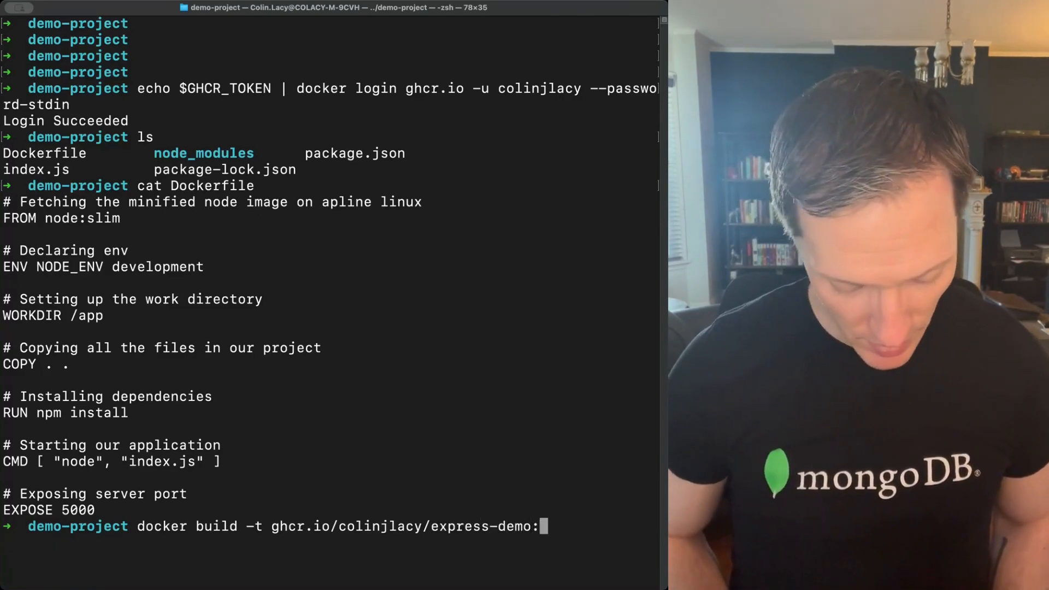
type("latest .")
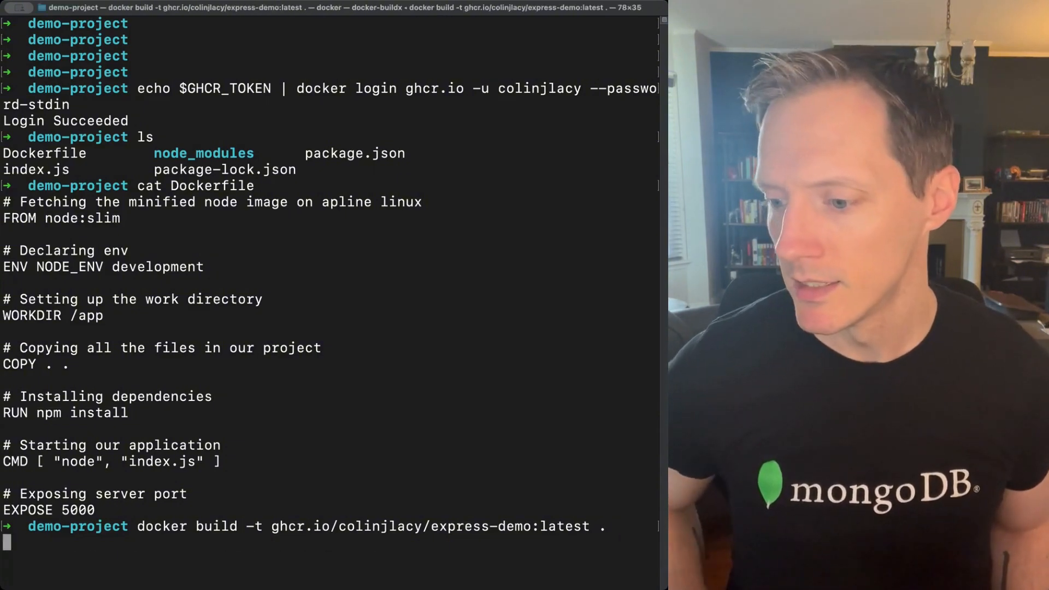
key("Return")
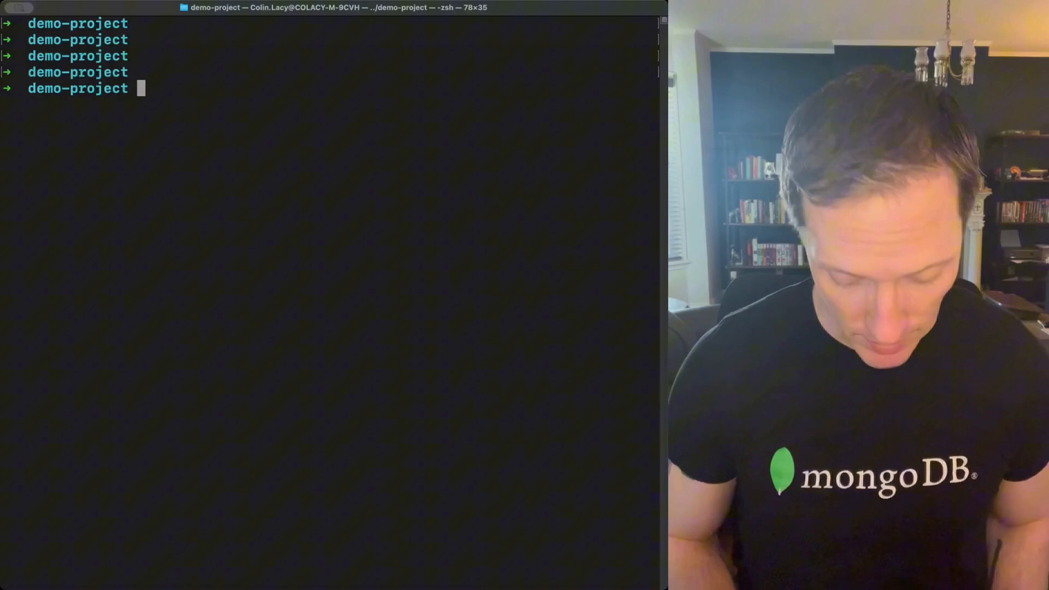
Discard the mistyped push and rerun docker build for ghcr.io/colinjlacy/express-demo:latest.
type("docker push hcr.io/colinjlacy/clus24-devwks-2047-provisioner:latest")
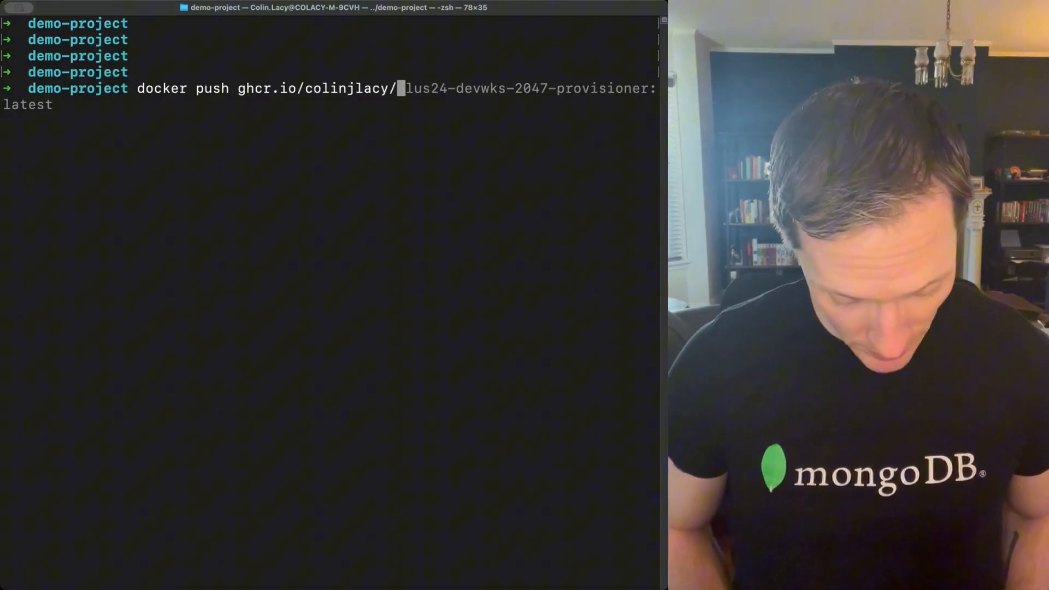
type("ex")
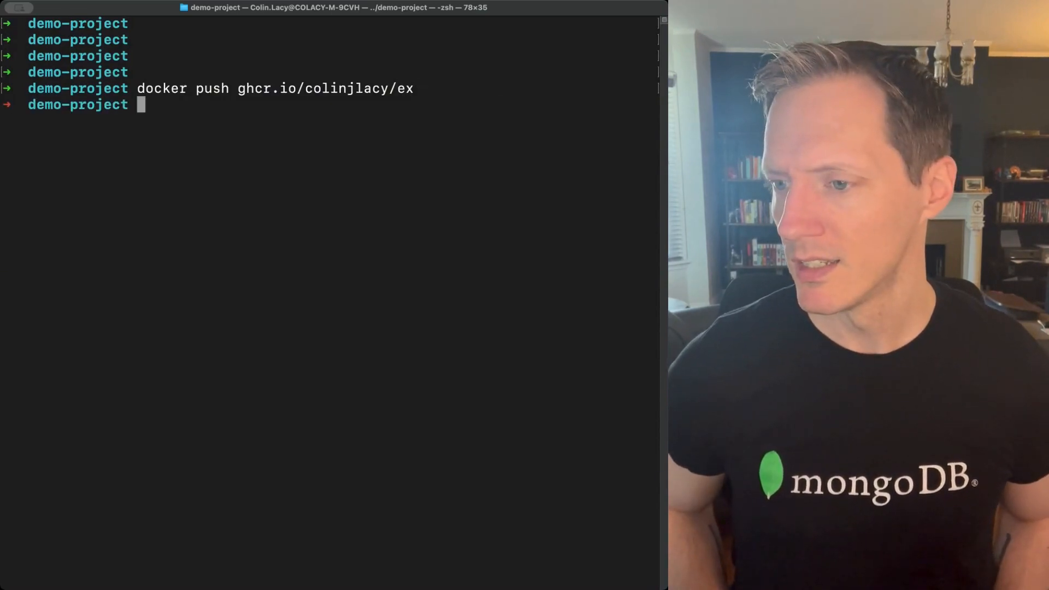
type("docker build -t ghcr.io/colinjlacy/express-demo:latest .")
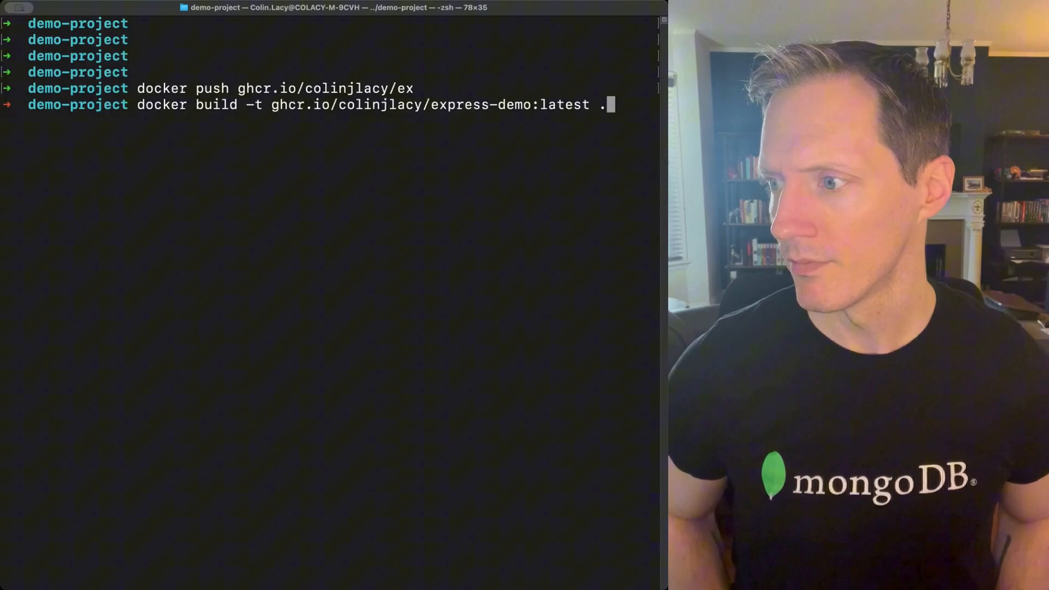
key("Return")
type("dcok")
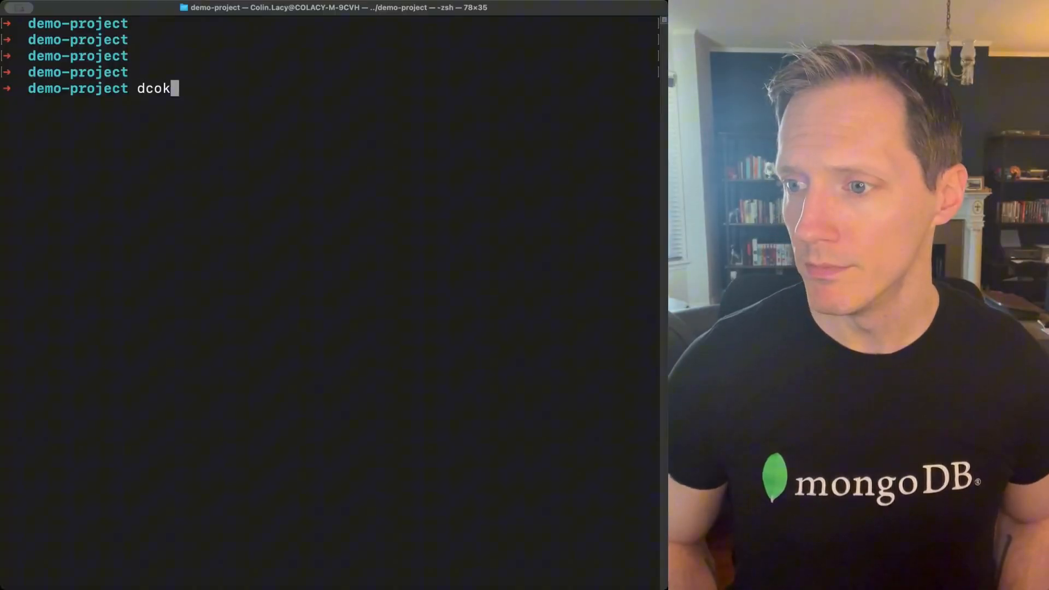
Run docker push ghcr.io/colinjlacy/express-demo:latest to upload the image to the registry.
type("docker push hcr.io/colinjlacy/clus24-devwks-2047-provisioner:latest")
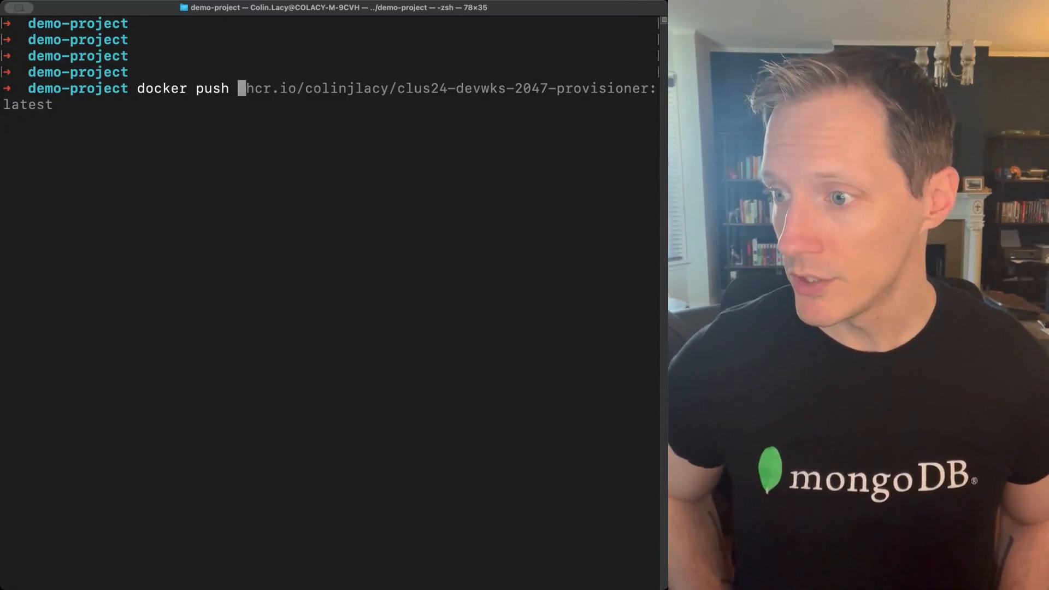
type("g")
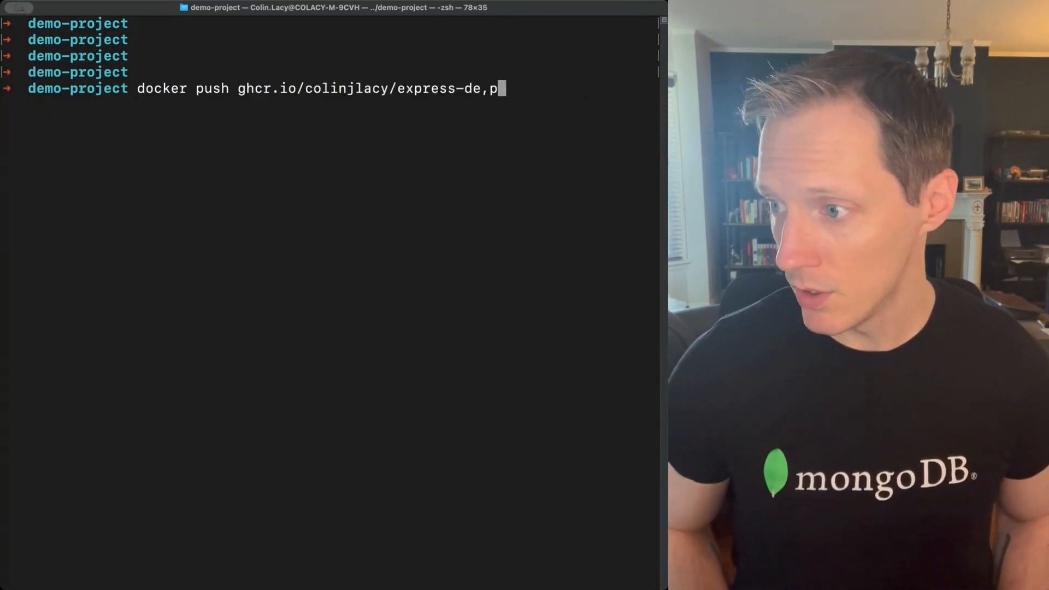
type("mo:l")
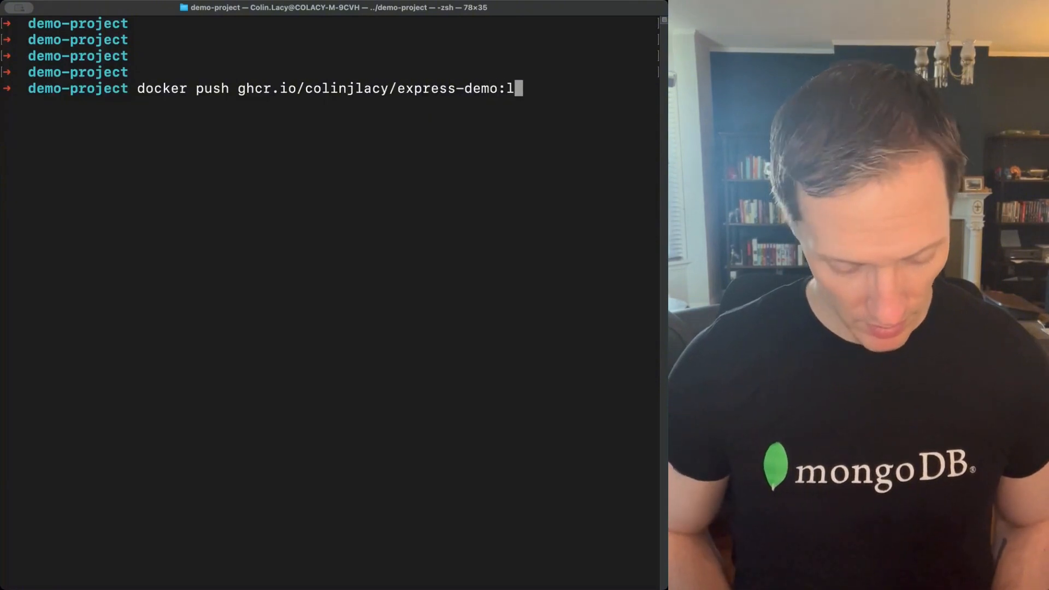
type("atest")
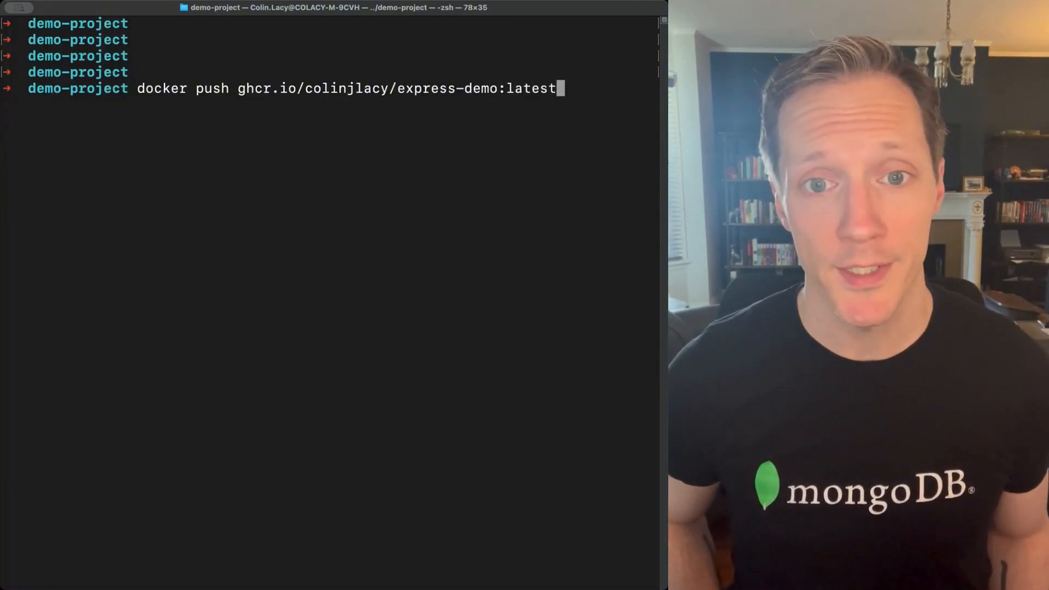
key("Return")
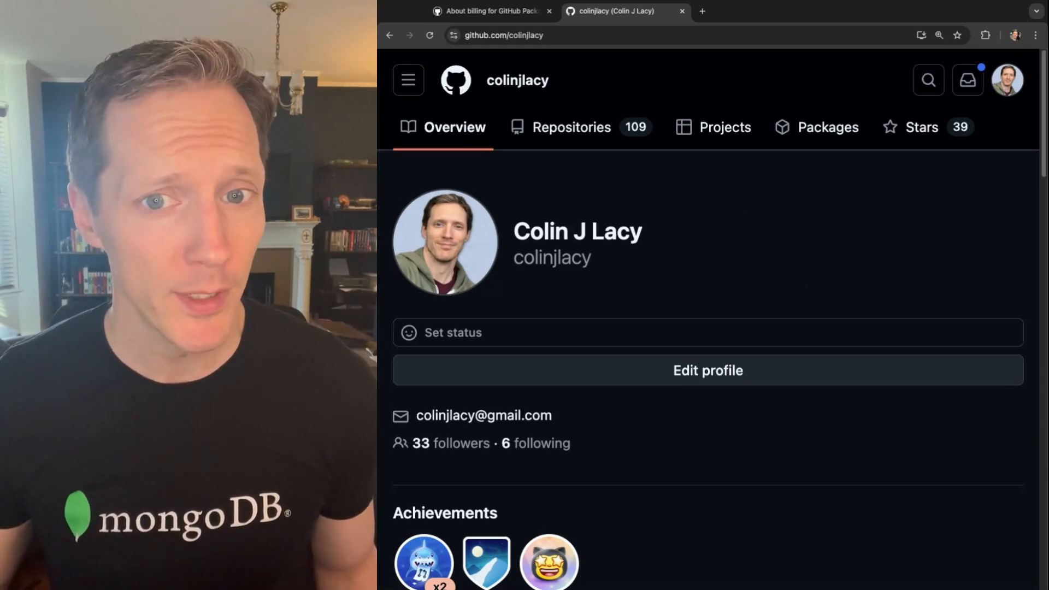
Show the GitHub profile's Packages list and scroll to the private express-demo package.
left_click(1007, 80)
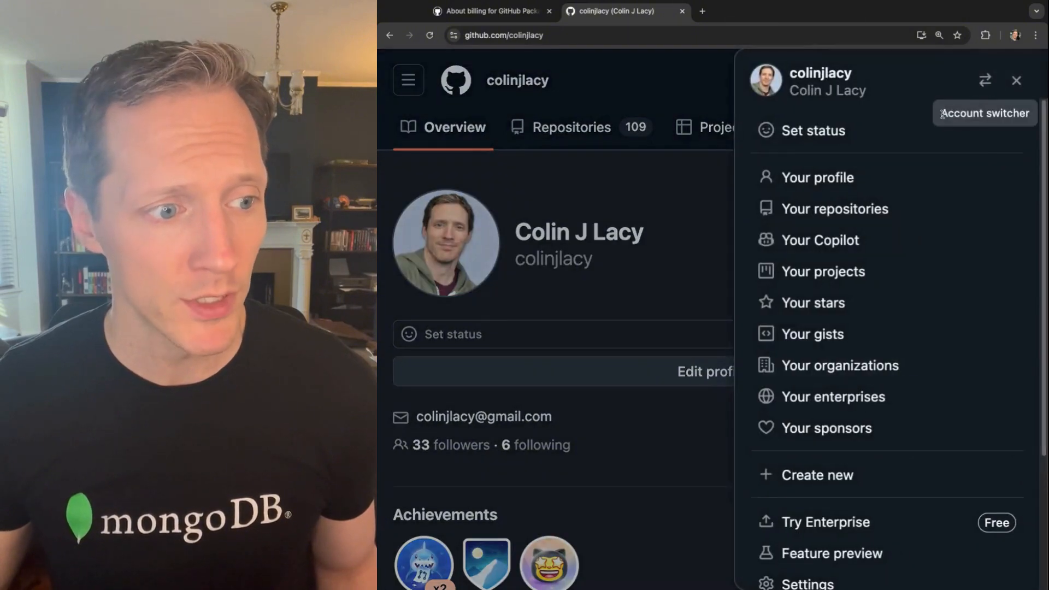
mouse_move(919, 371)
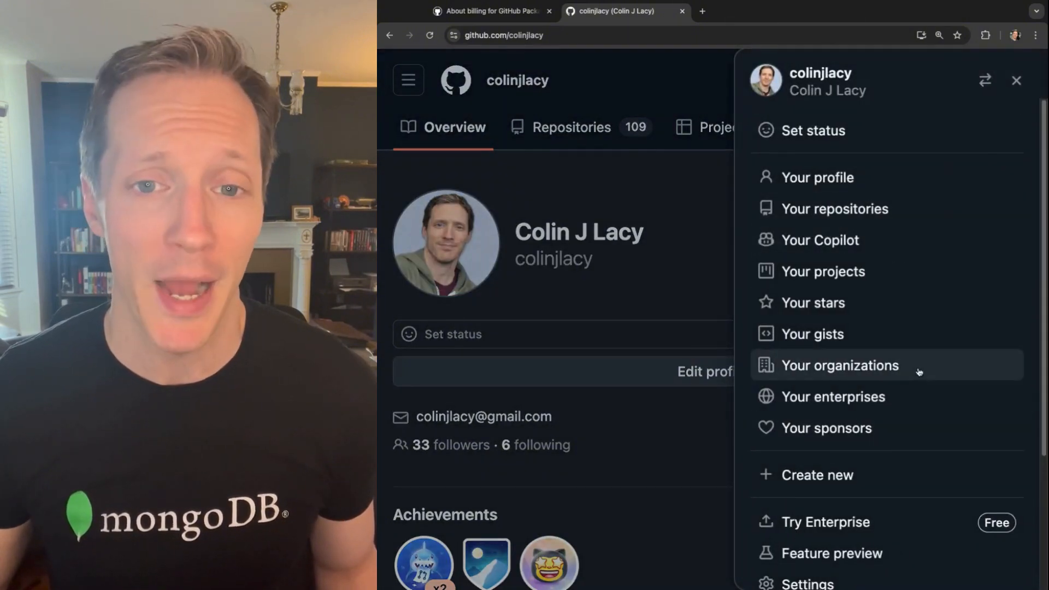
mouse_move(881, 185)
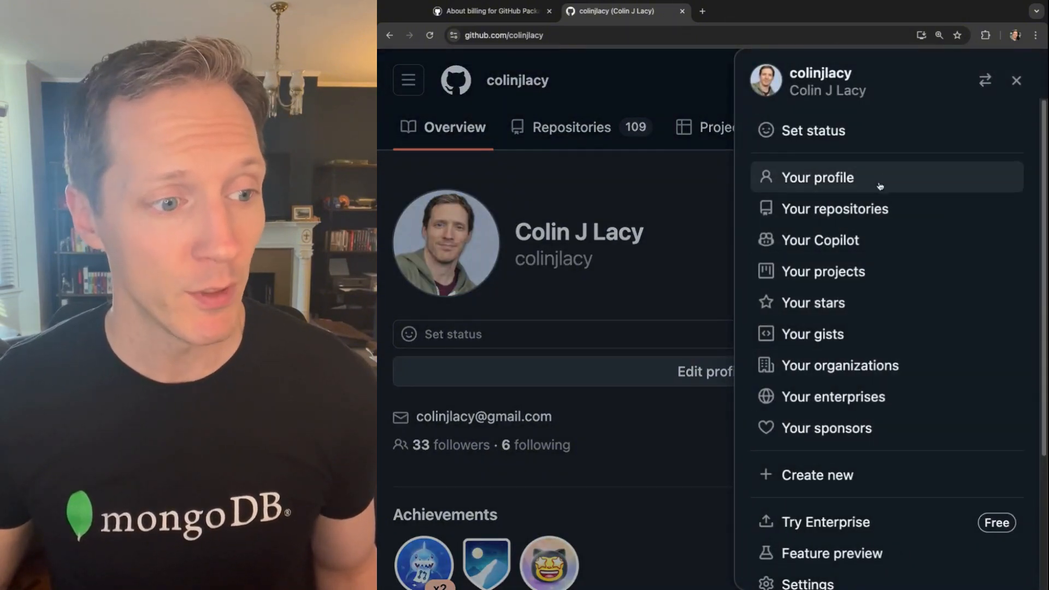
mouse_move(877, 207)
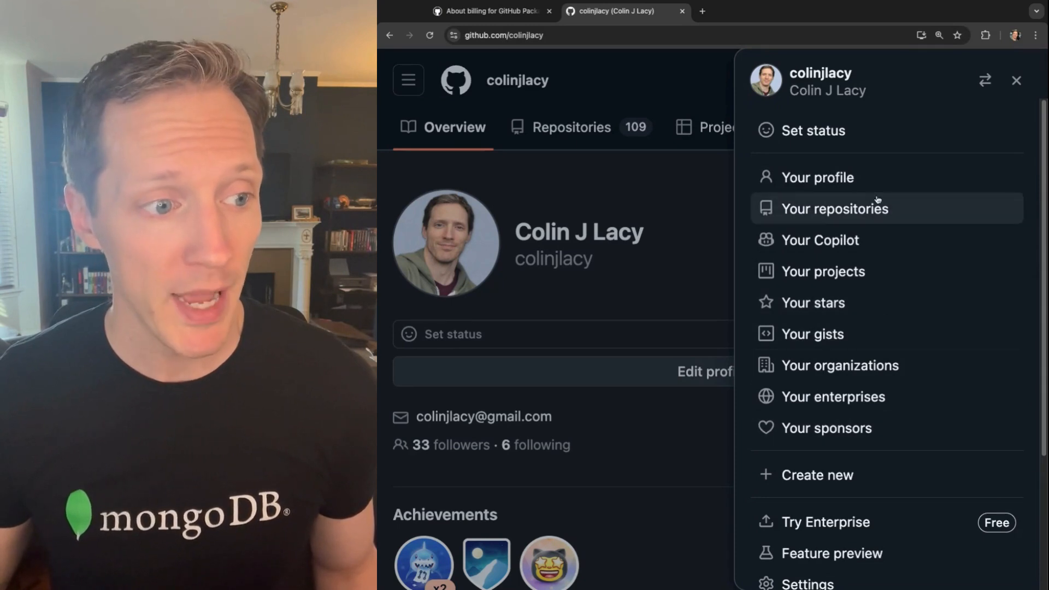
left_click(1017, 80)
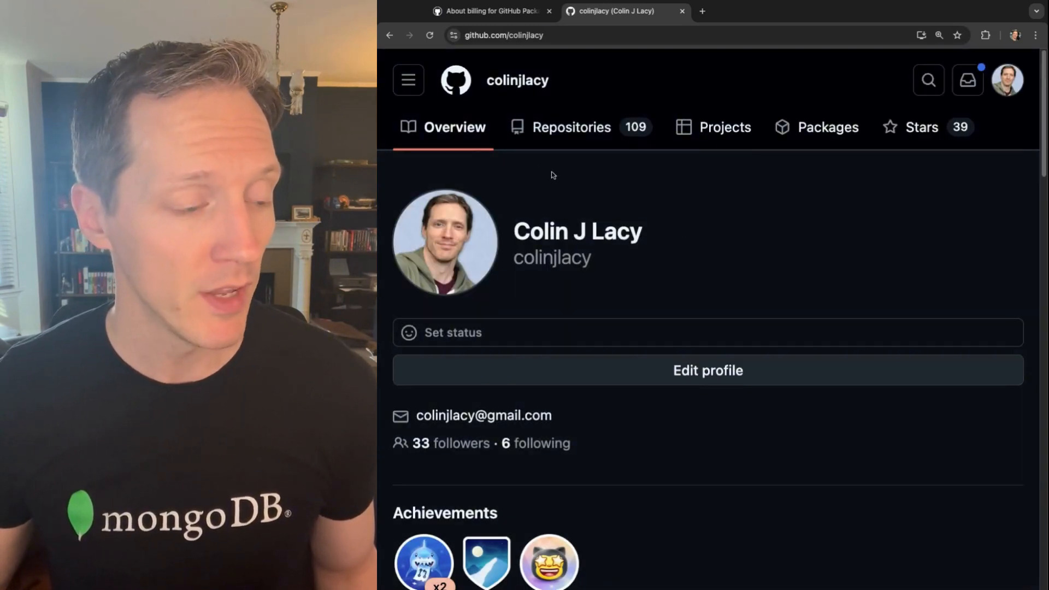
mouse_move(729, 289)
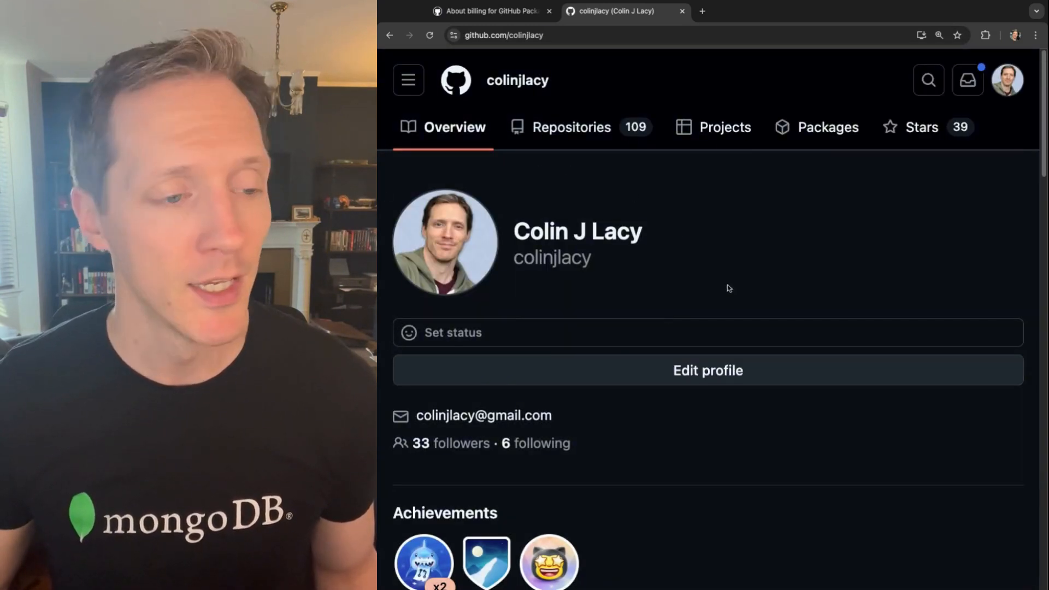
mouse_move(828, 127)
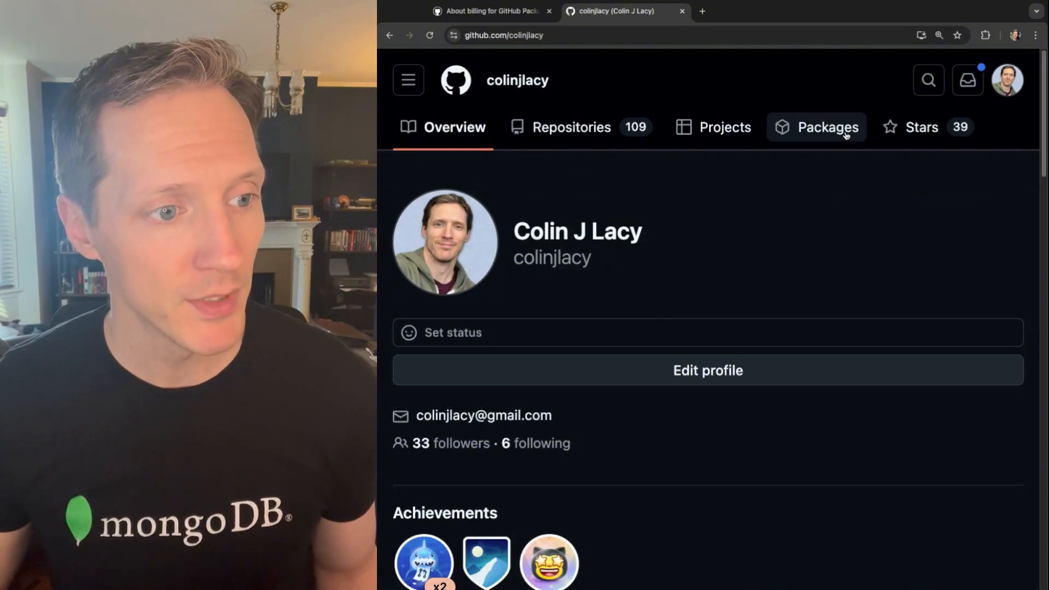
left_click(827, 127)
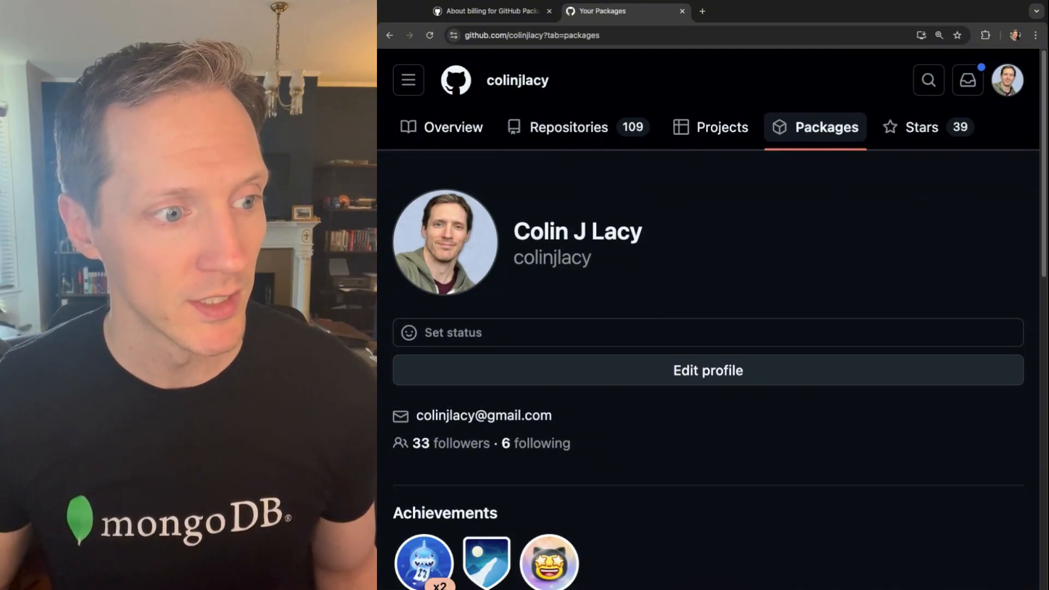
scroll("down", 3)
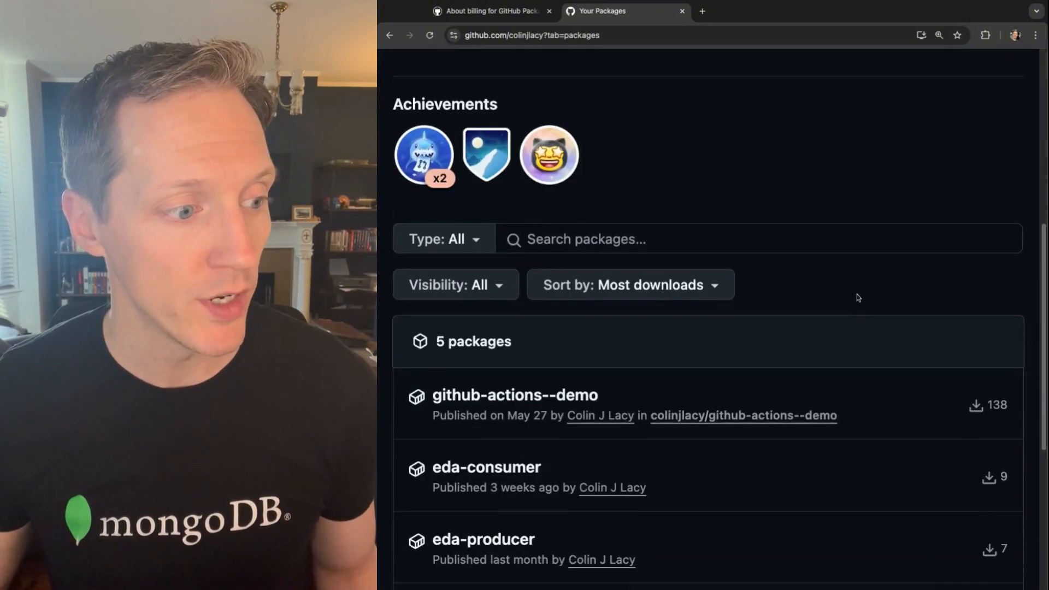
scroll("down", 3)
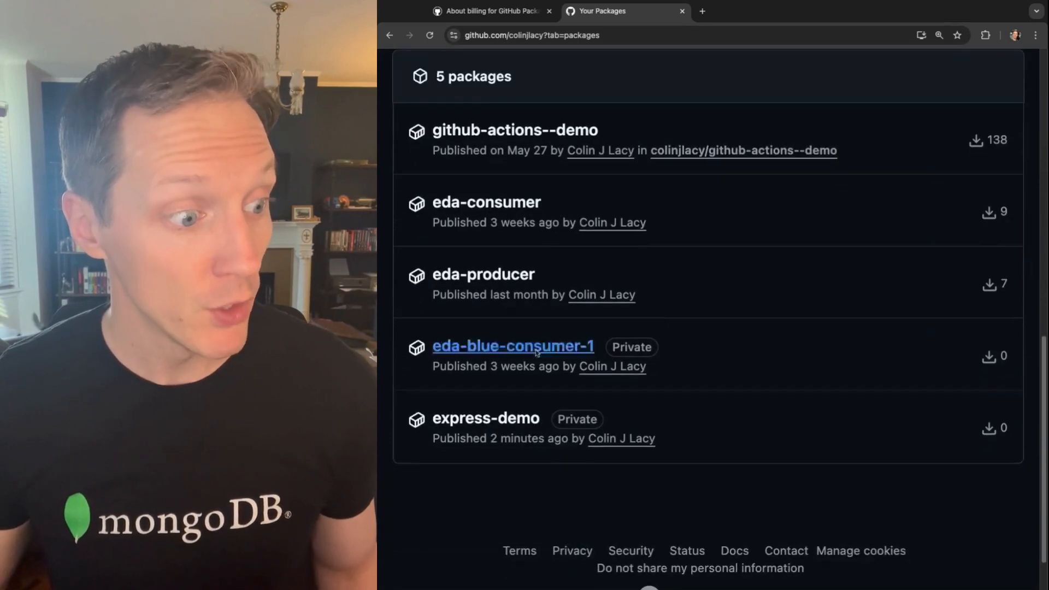
mouse_move(599, 416)
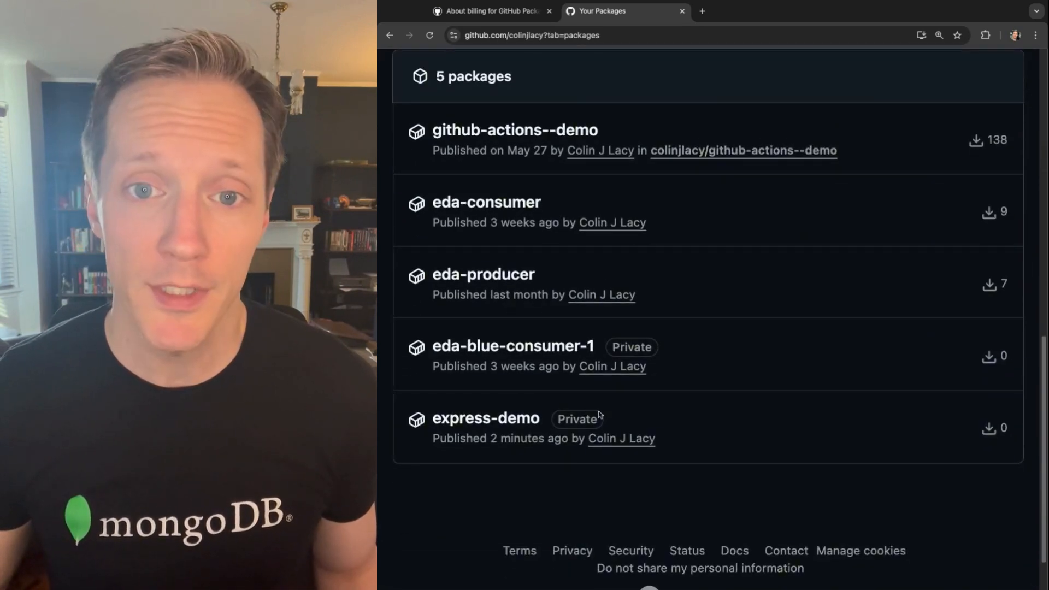
mouse_move(492, 458)
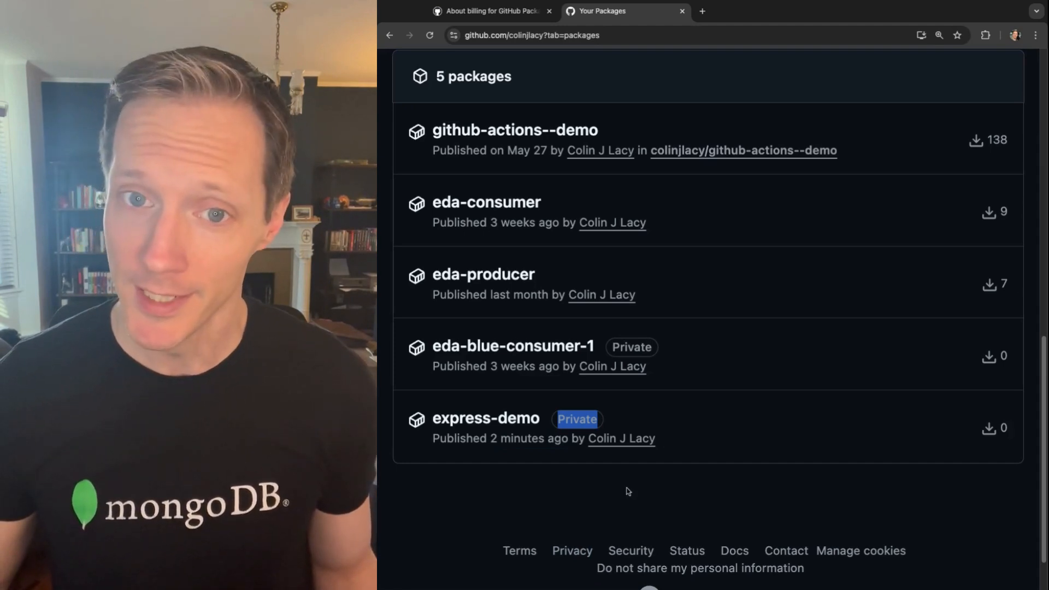
mouse_move(485, 419)
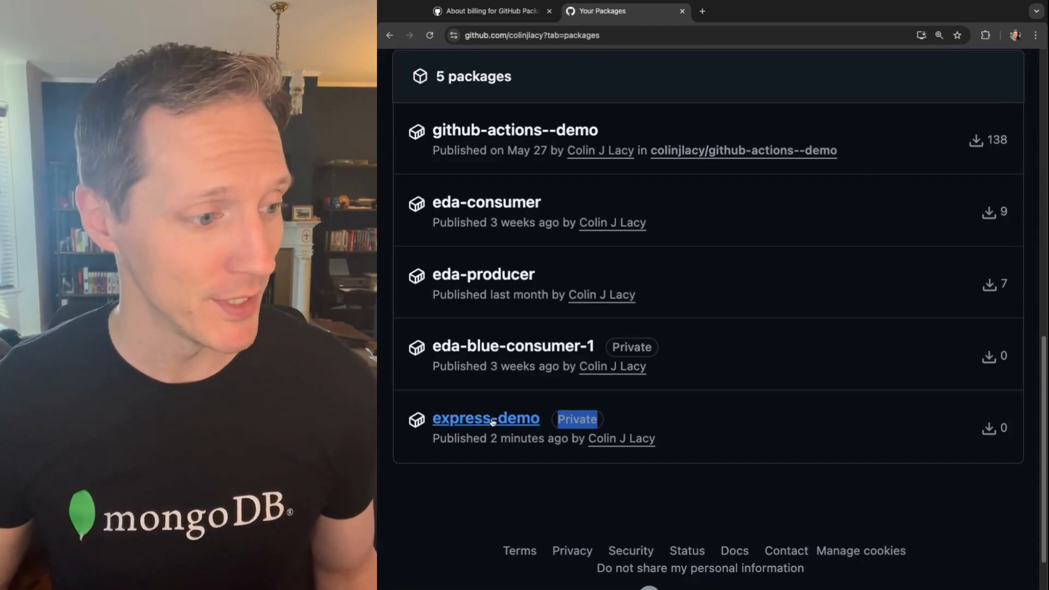
View the express-demo package page and scroll to its Package settings link.
left_click(485, 419)
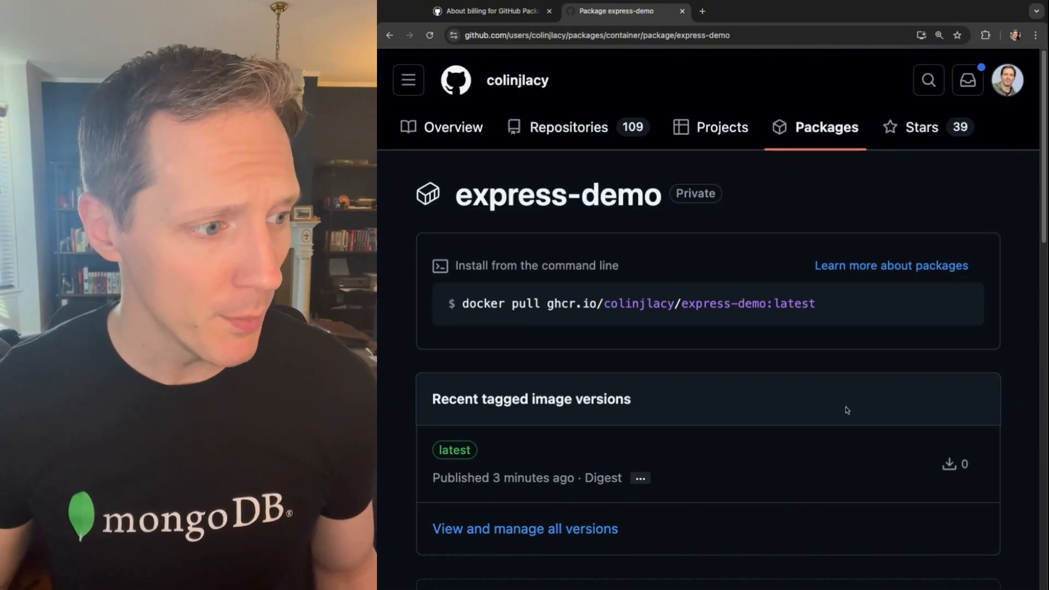
scroll("down", 3)
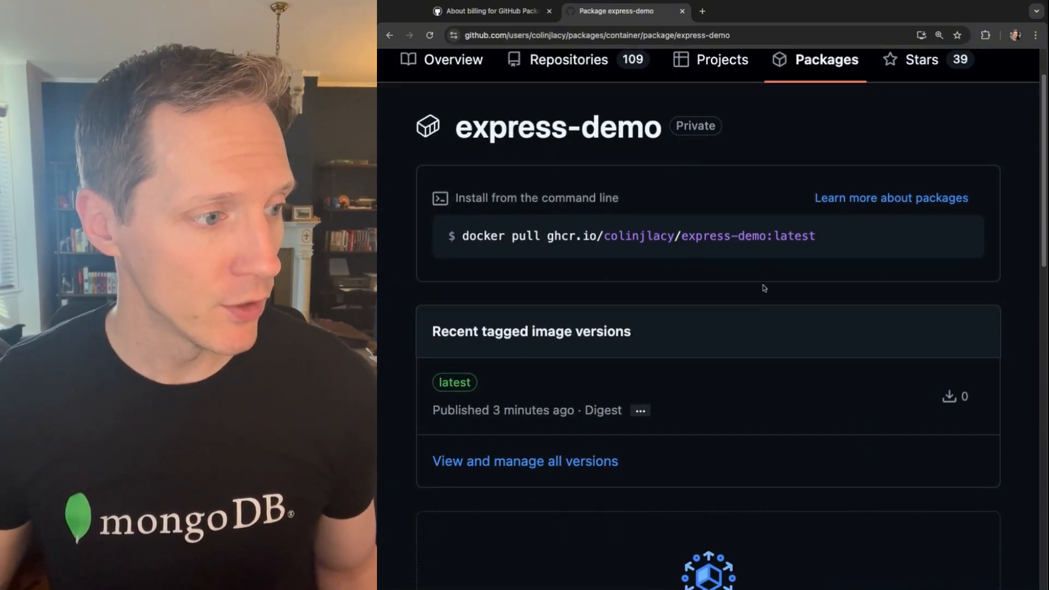
scroll("down", 3)
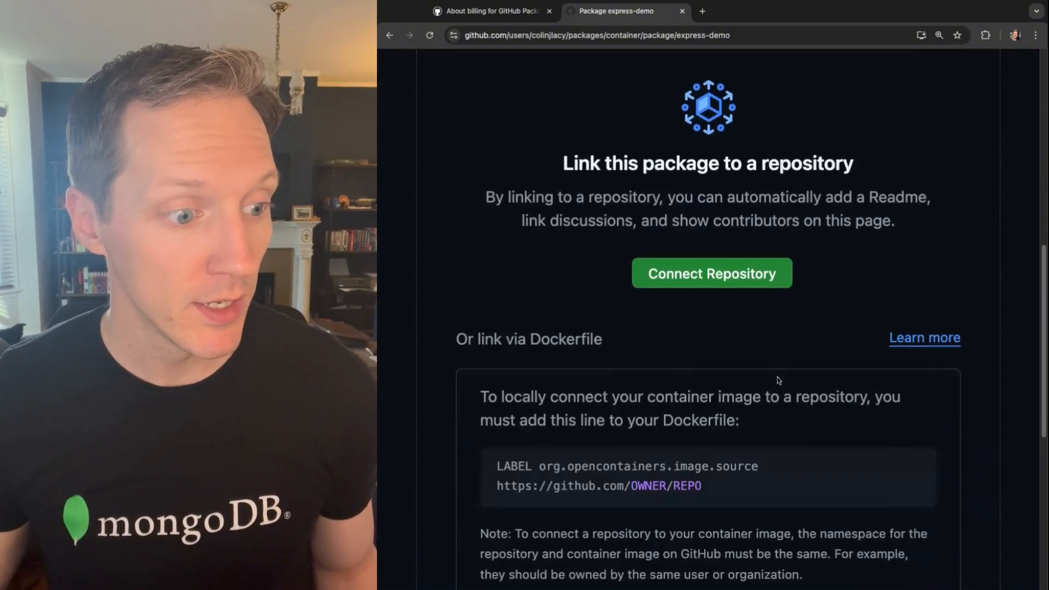
scroll("down", 3)
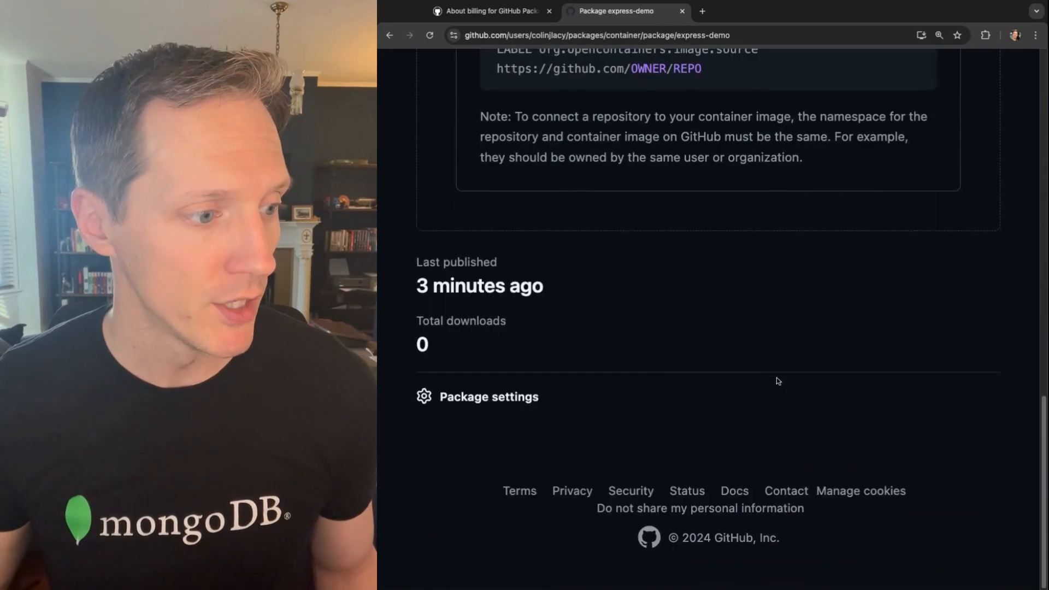
scroll("up", 3)
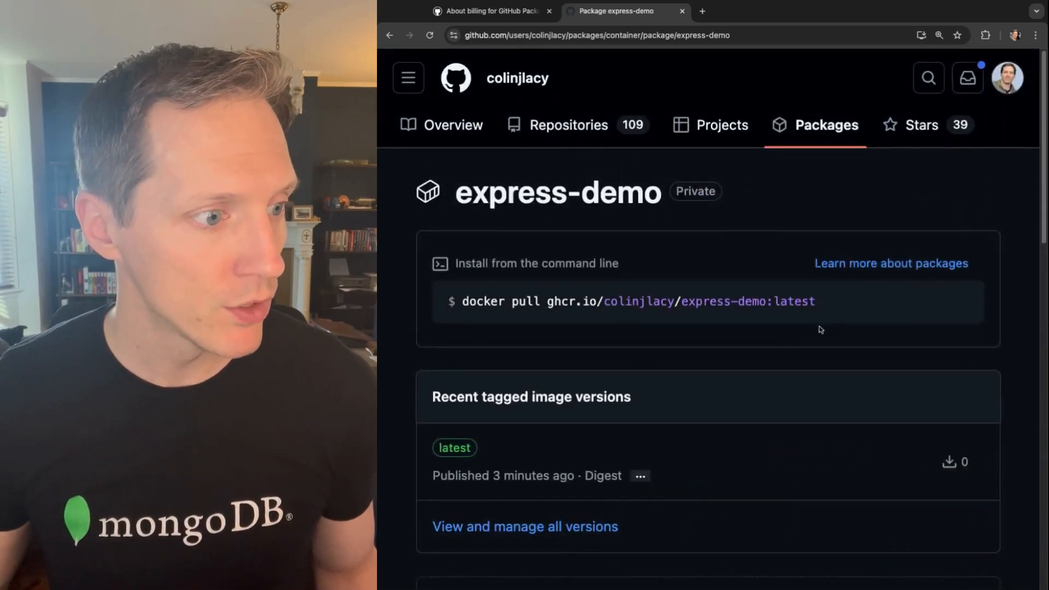
scroll("down", 3)
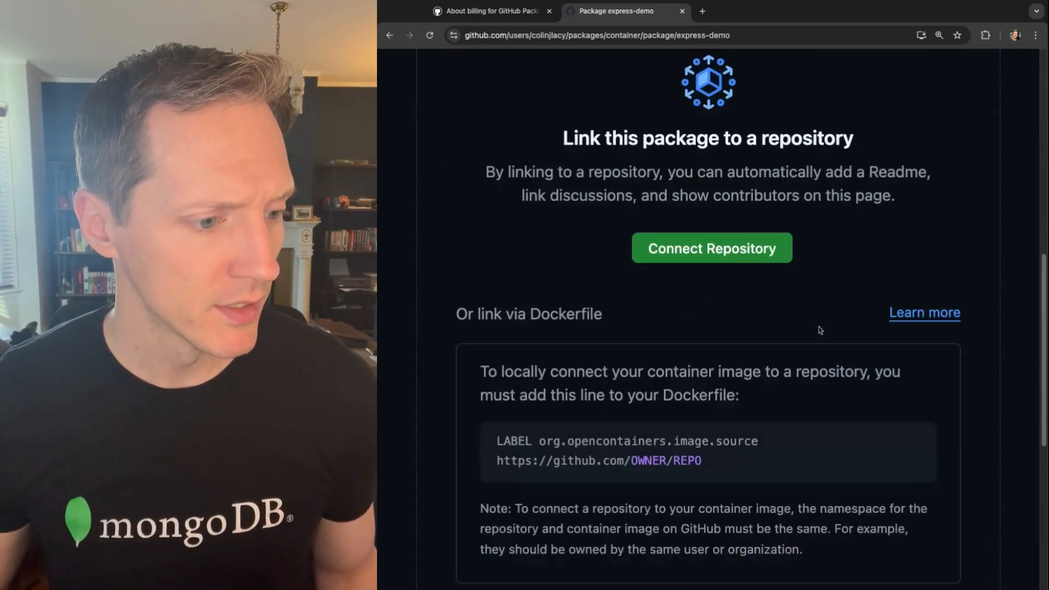
scroll("down", 3)
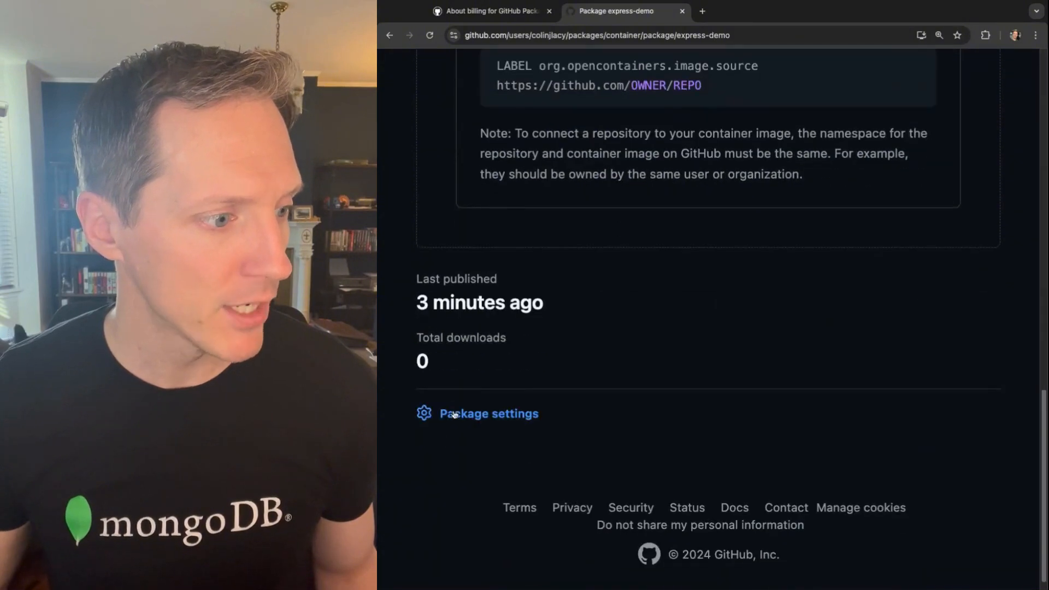
Enter express-demo's Package settings and reach the Danger Zone reporting it is private.
left_click(490, 413)
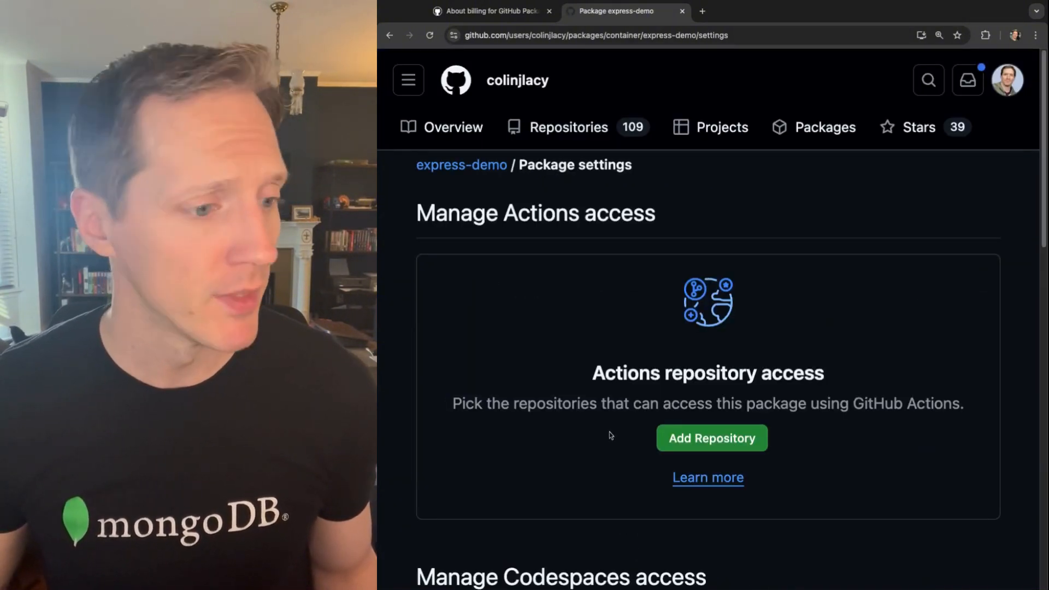
scroll("down", 3)
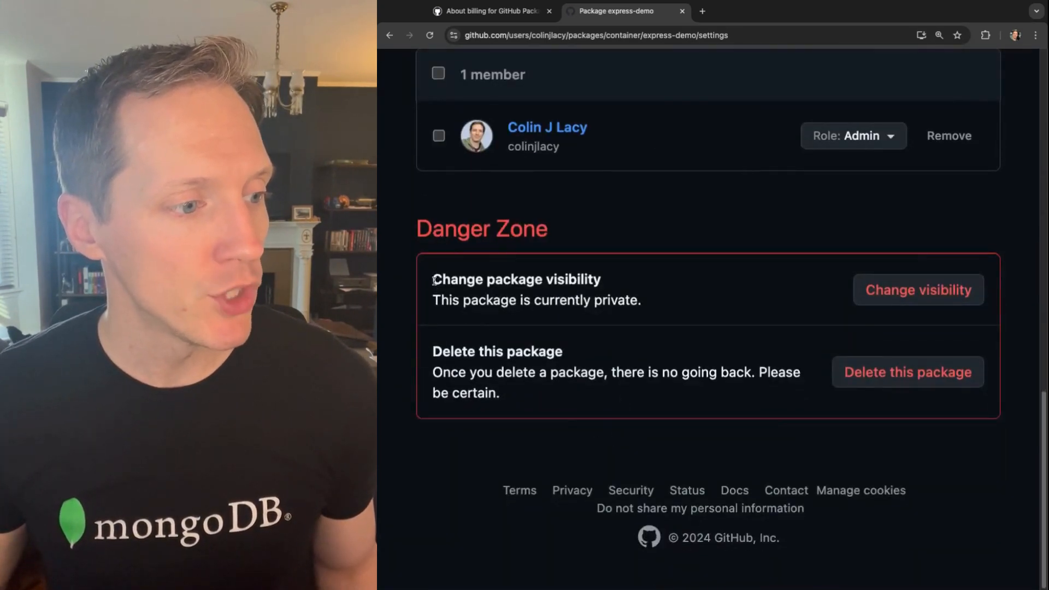
Change express-demo's visibility to Public, confirming with the name 'express-demo'.
left_click(918, 290)
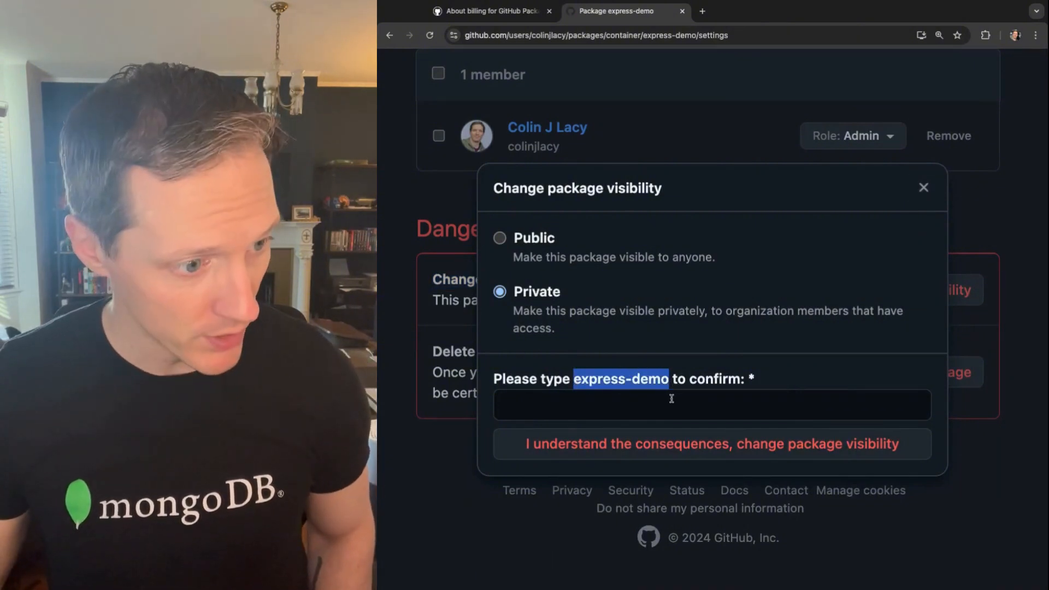
type("express-demo")
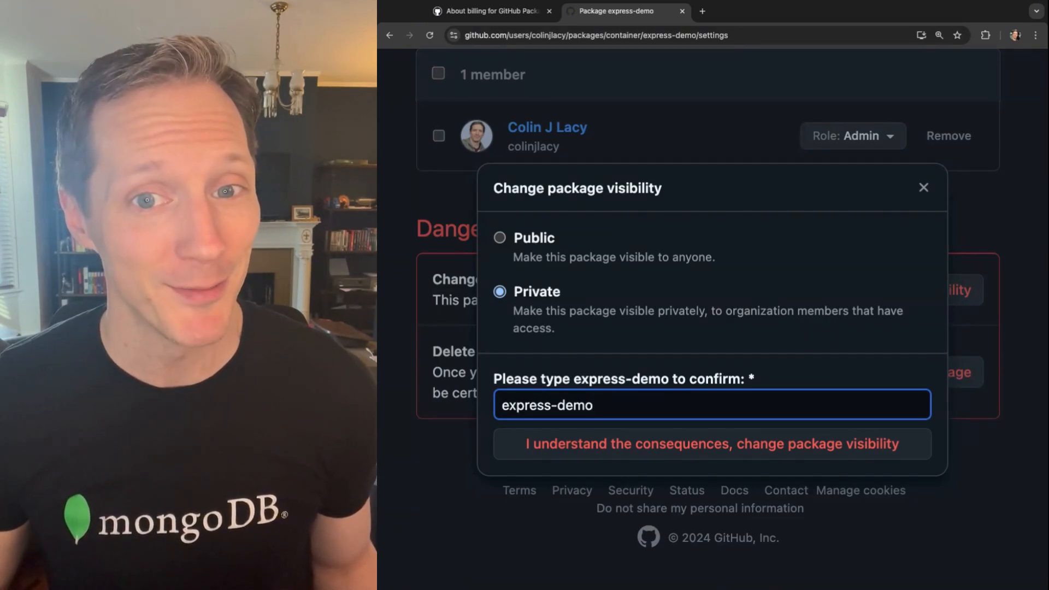
left_click(499, 237)
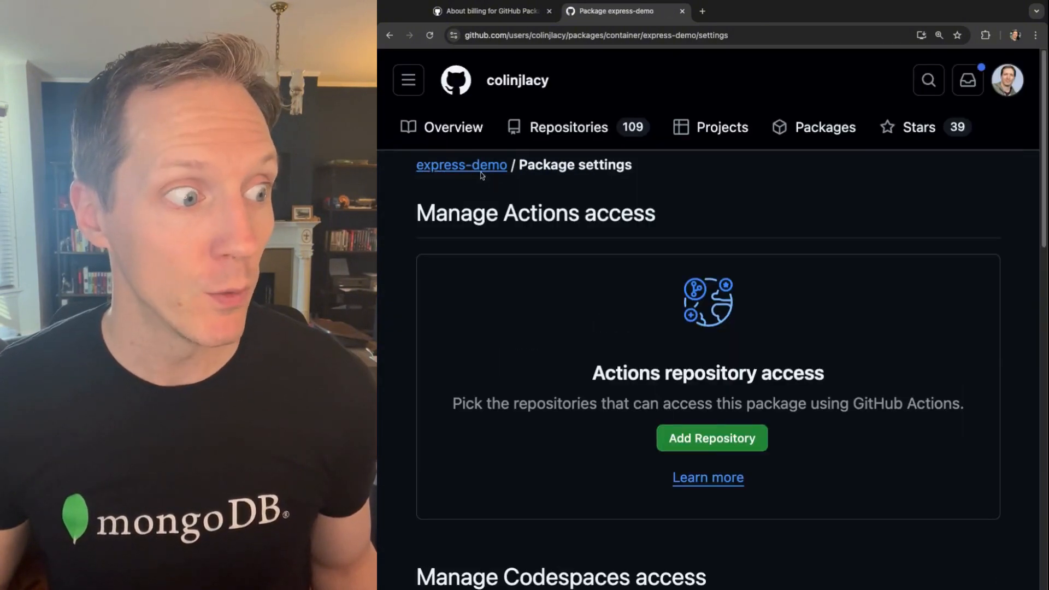
Return to the Packages list, confirm express-demo has no Private badge, and reopen its page.
left_click(824, 126)
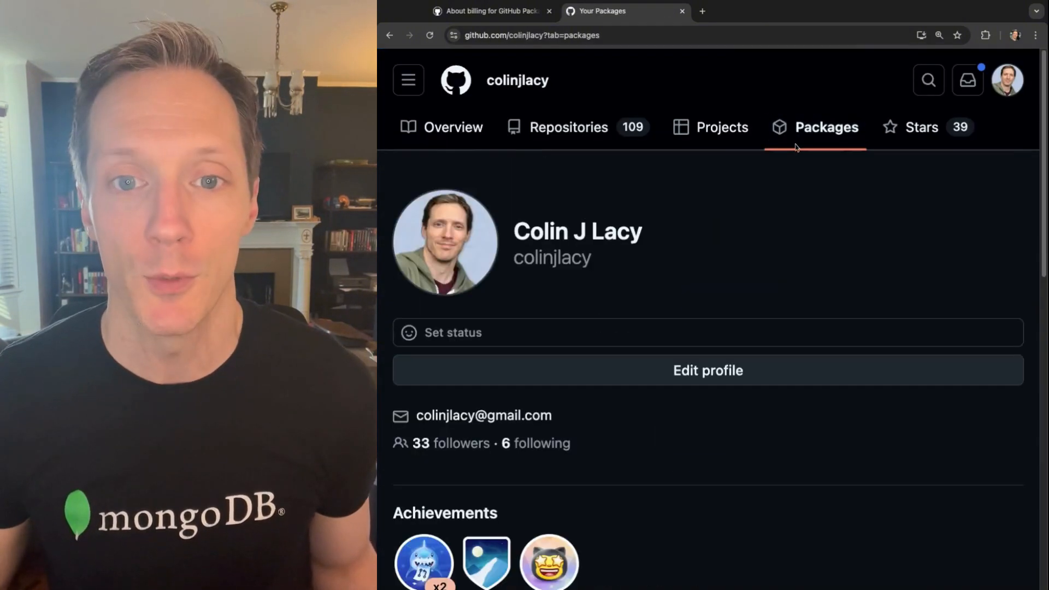
scroll("down", 3)
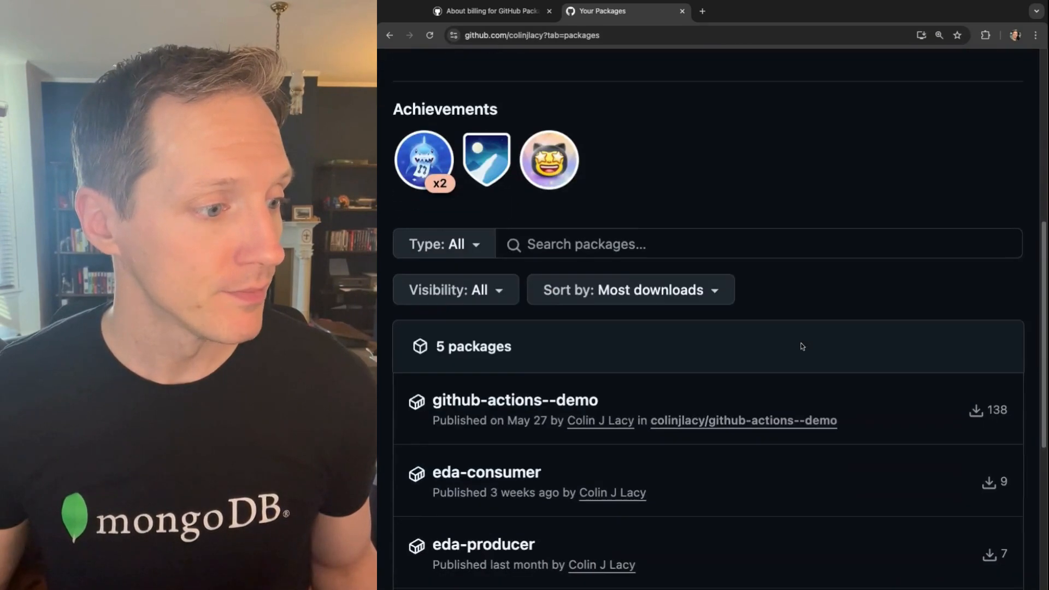
scroll("down", 3)
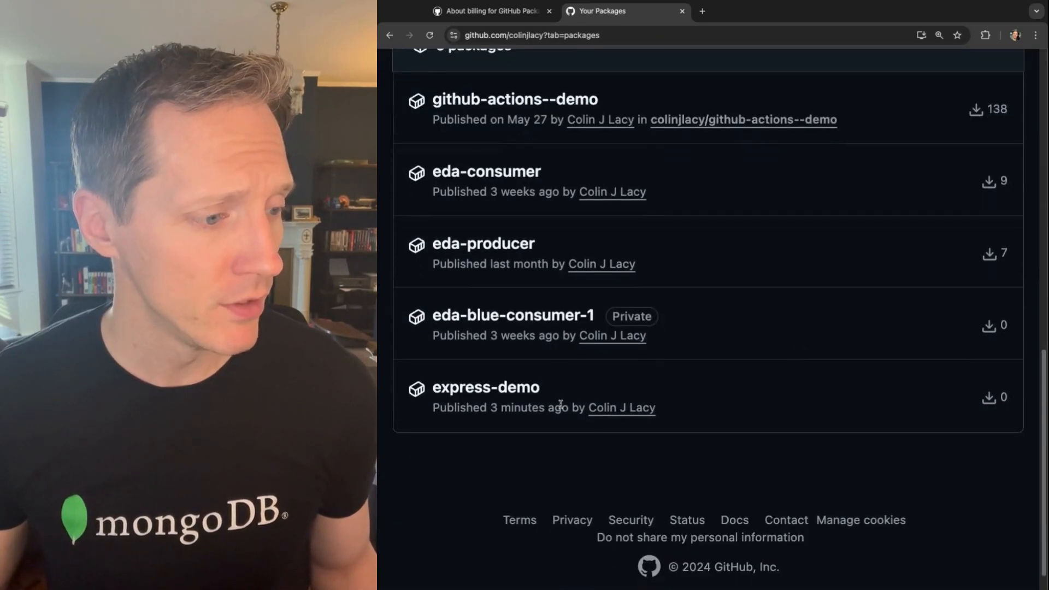
mouse_move(502, 412)
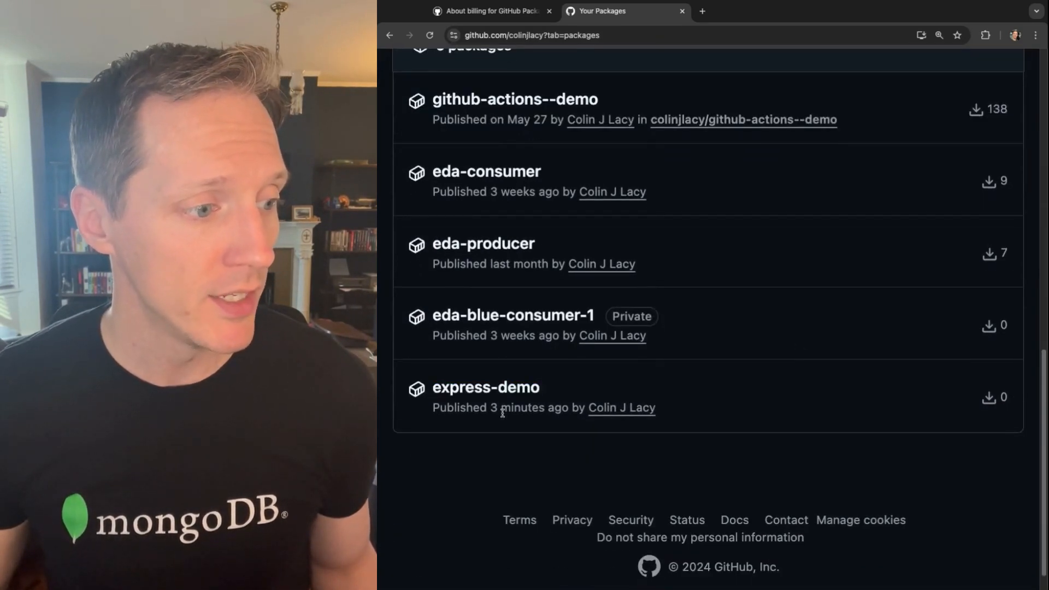
double_click(517, 407)
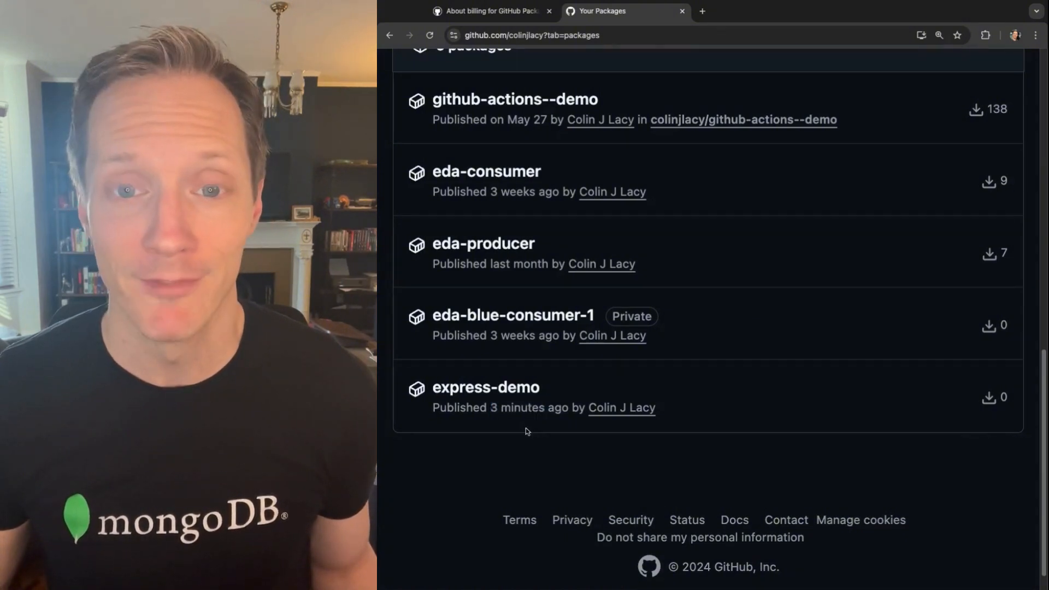
left_click(486, 387)
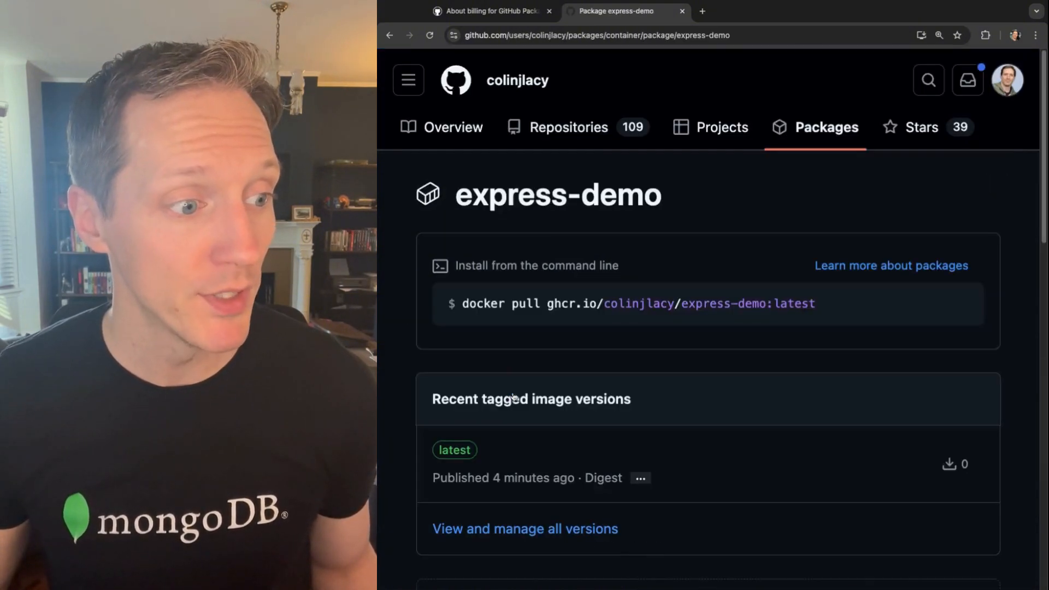
mouse_move(586, 315)
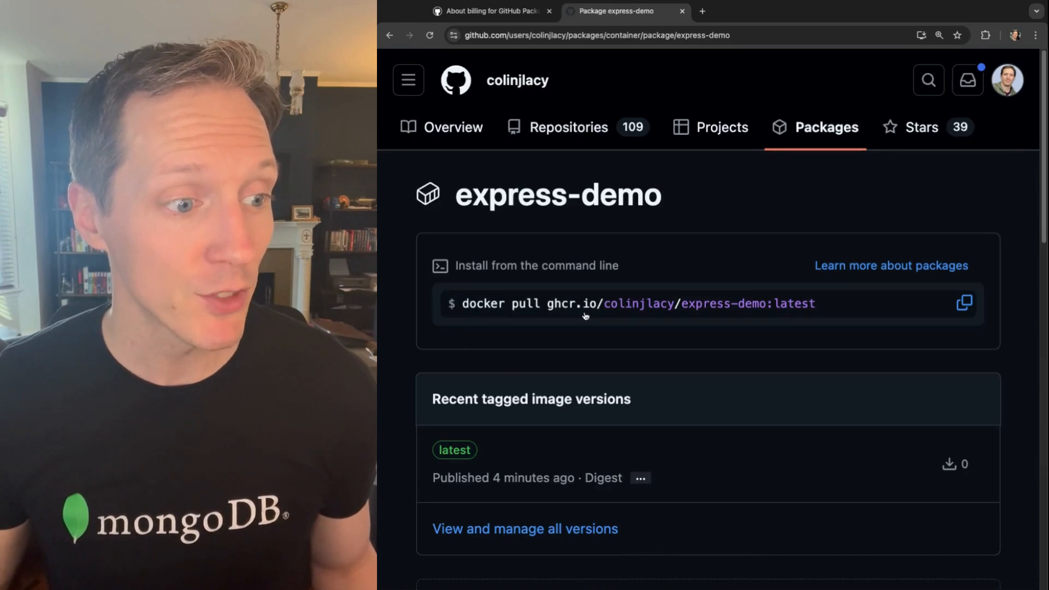
mouse_move(897, 353)
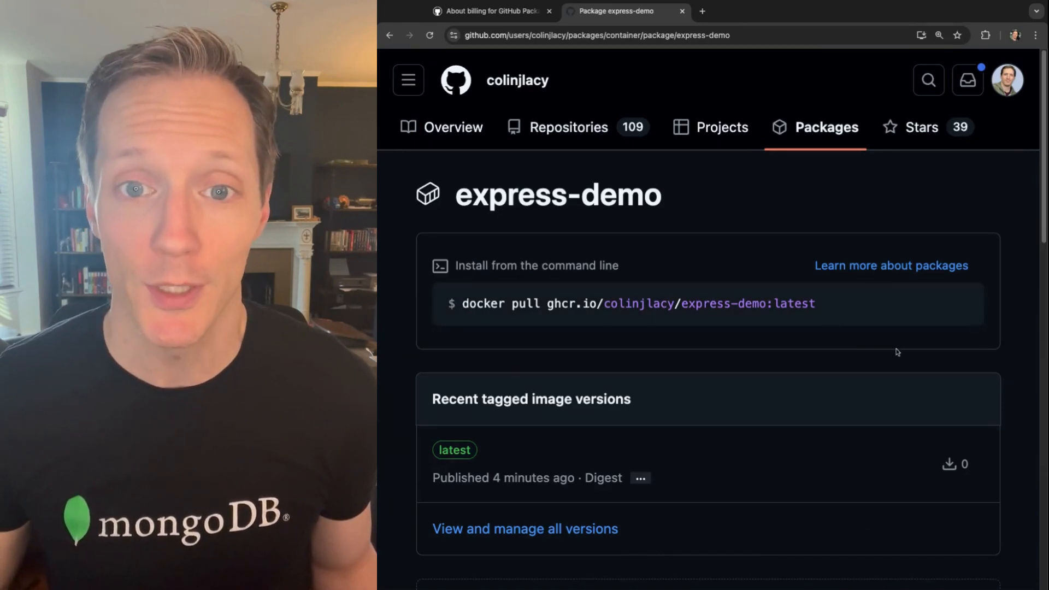